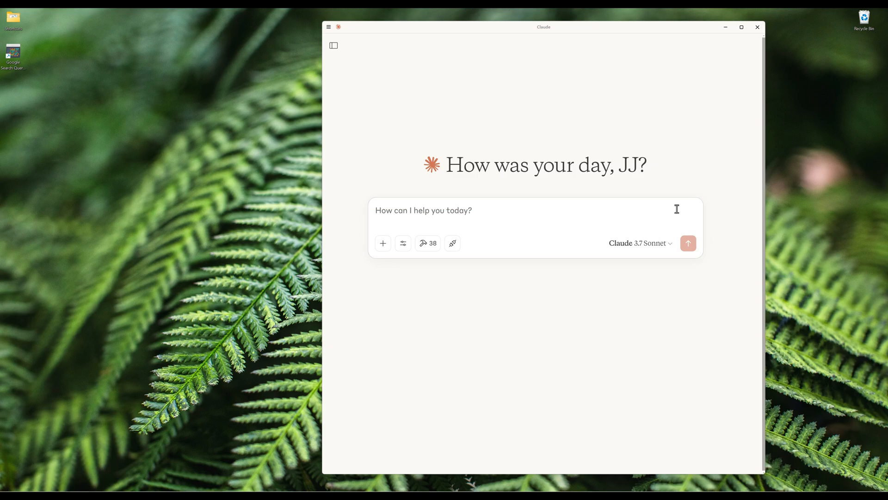
{"action": "mouse_move", "coordinate": [609, 316]}
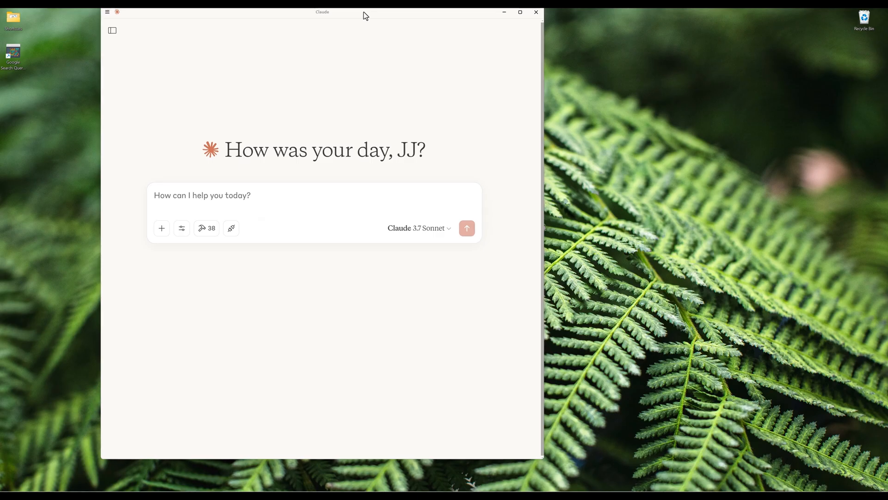
{"action": "mouse_move", "coordinate": [308, 14]}
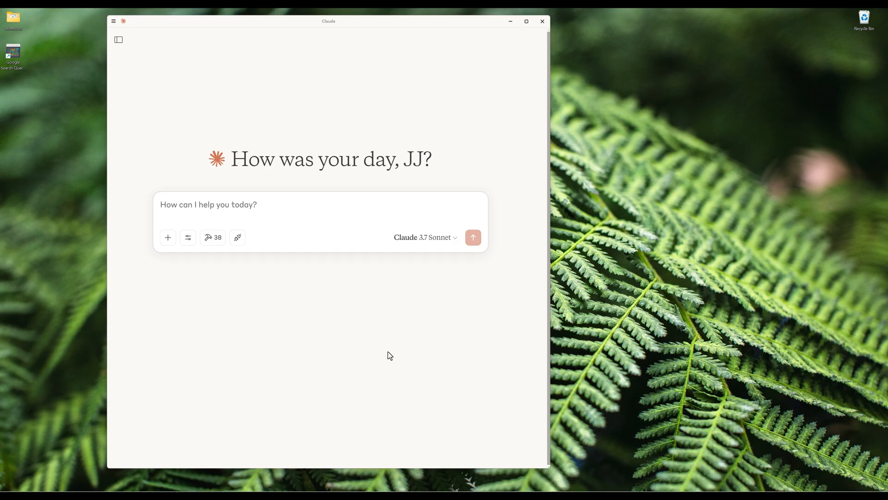
Step: Ask Claude 'pull my last email from USPS and tell me about the shipping status', allowing Gmail tools for this chat
{"action": "type", "text": "pull m"}
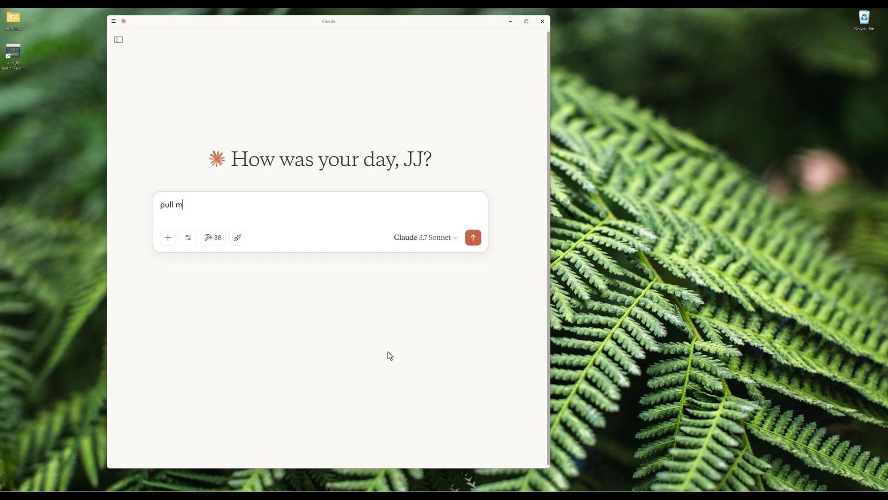
{"action": "type", "text": "y last email from USPS a"}
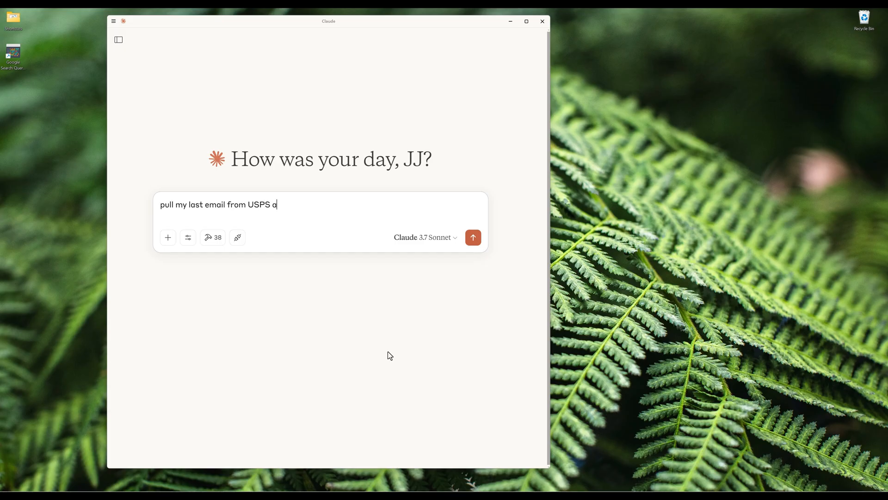
{"action": "type", "text": "nd tell me about the shipping"}
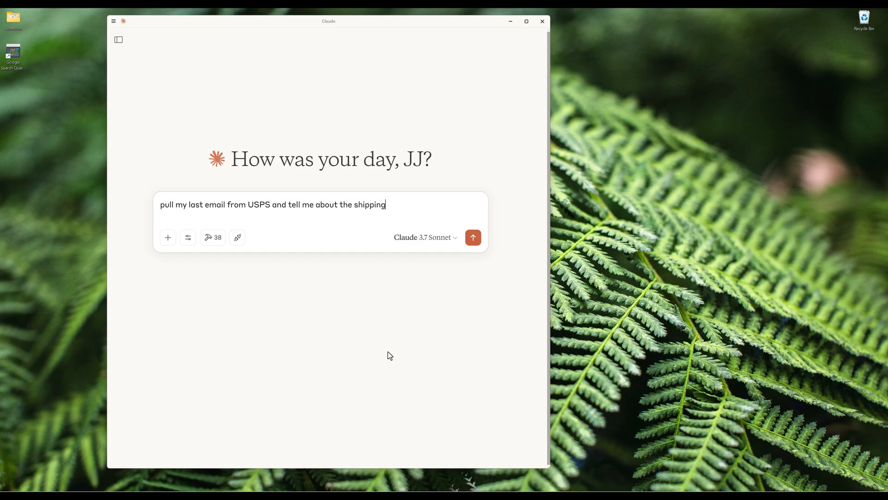
{"action": "left_click", "coordinate": [472, 237]}
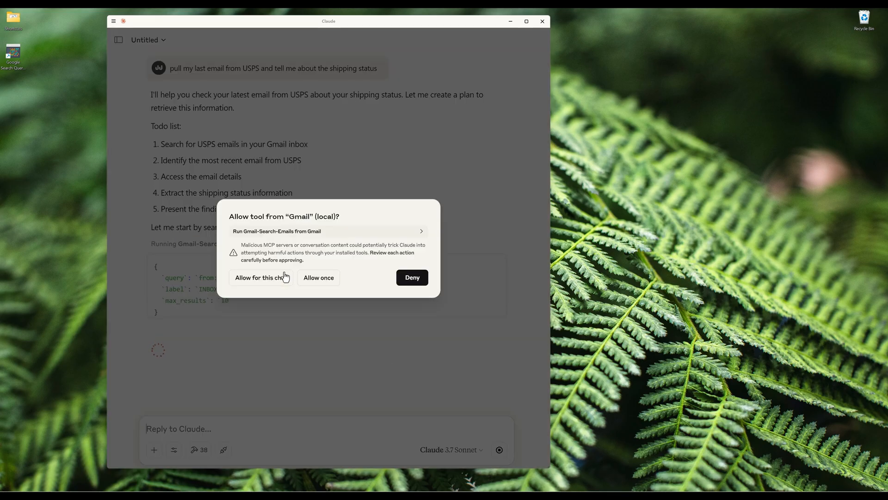
{"action": "left_click", "coordinate": [318, 278]}
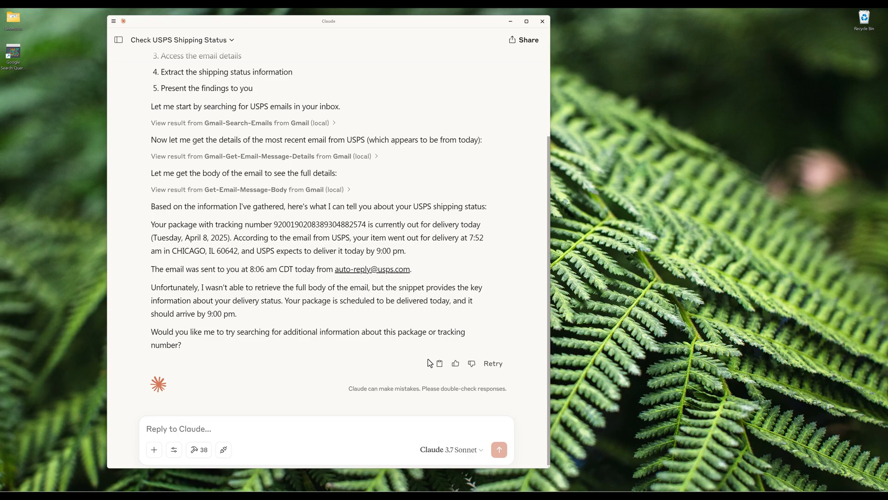
{"action": "mouse_move", "coordinate": [406, 425]}
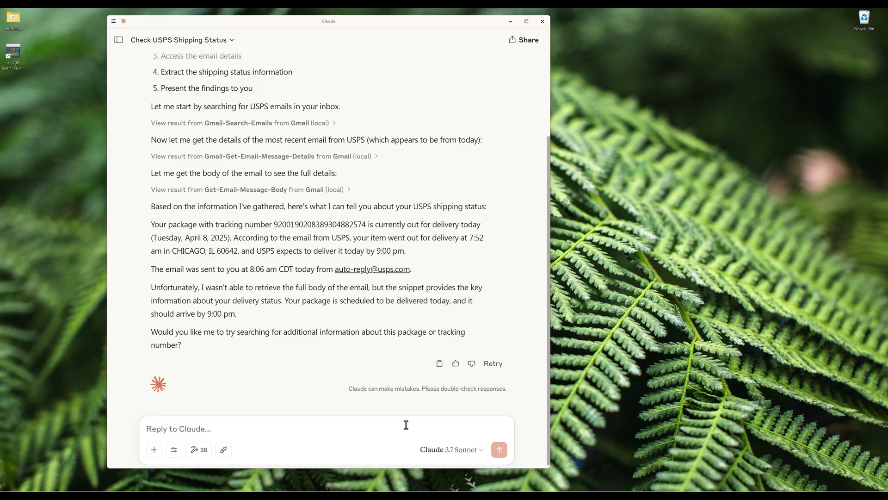
Step: Ask Claude to 'summarize the last email from Pet photography awards' and read the summary
{"action": "type", "text": "sum"}
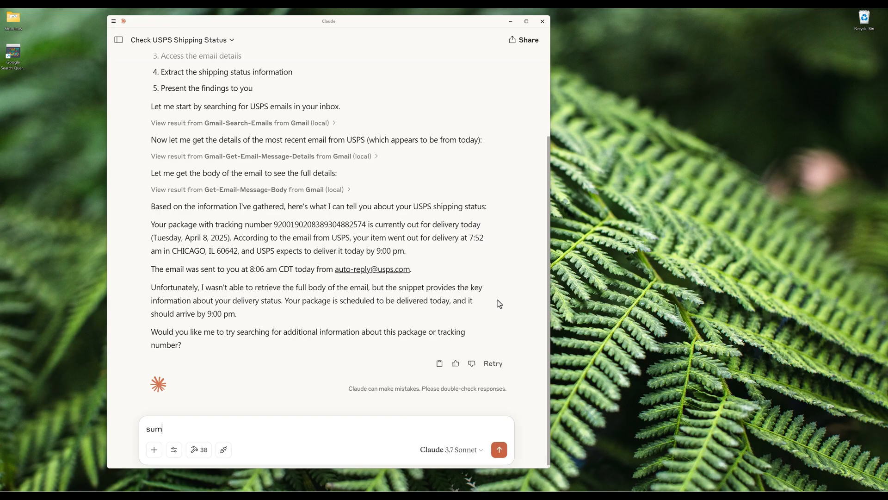
{"action": "type", "text": "marize the last email from P"}
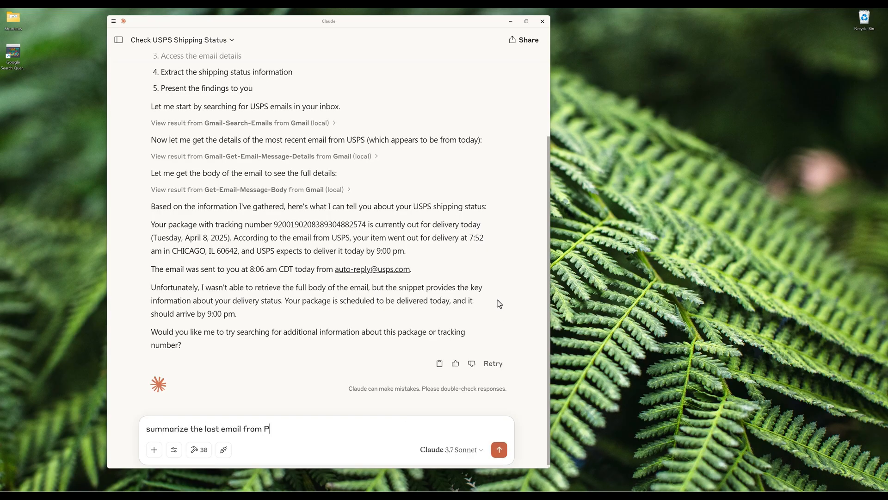
{"action": "type", "text": "et photography award"}
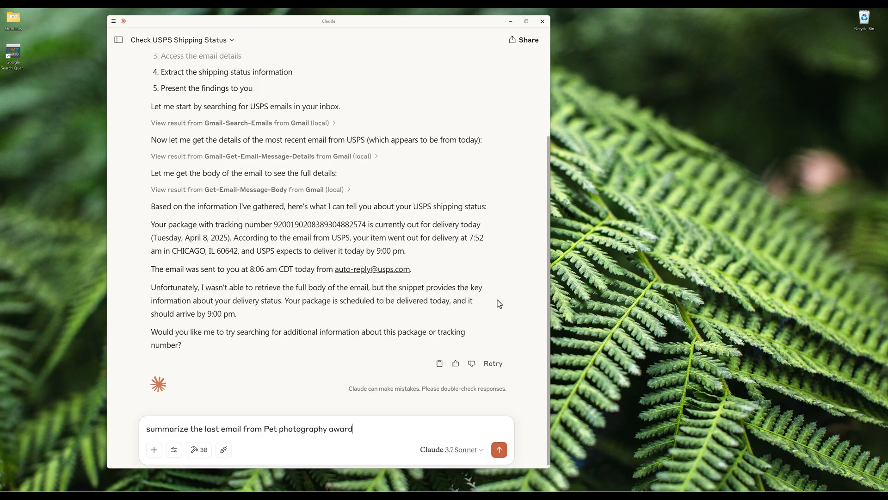
{"action": "left_click", "coordinate": [499, 449]}
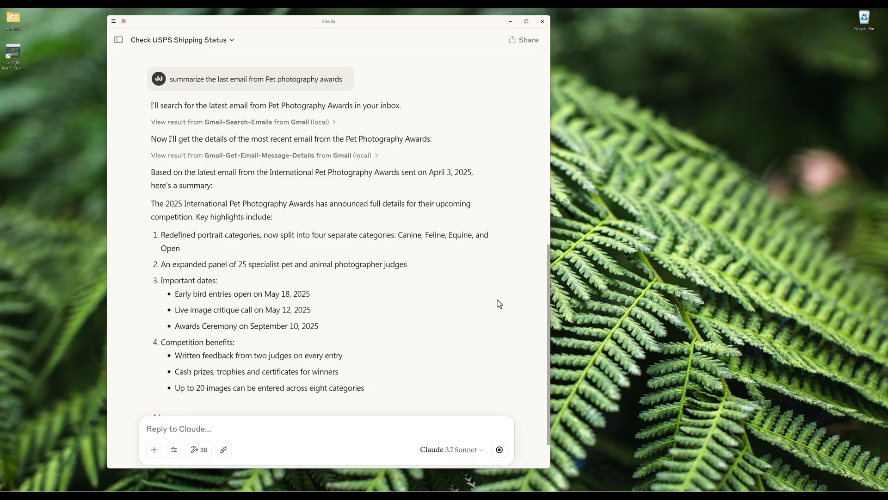
{"action": "scroll", "scroll_direction": "down", "scroll_amount": 3}
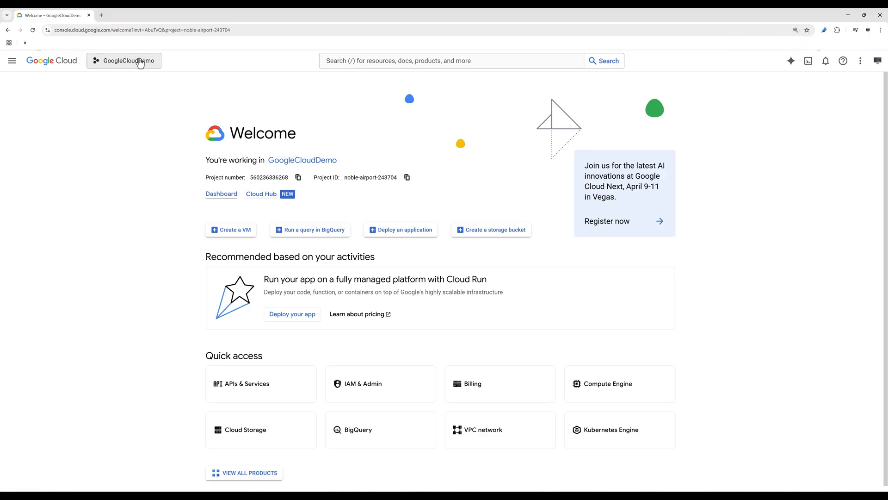
Step: Create a new Google Cloud project named mcp-google-suite and select it as the active project
{"action": "left_click", "coordinate": [123, 61]}
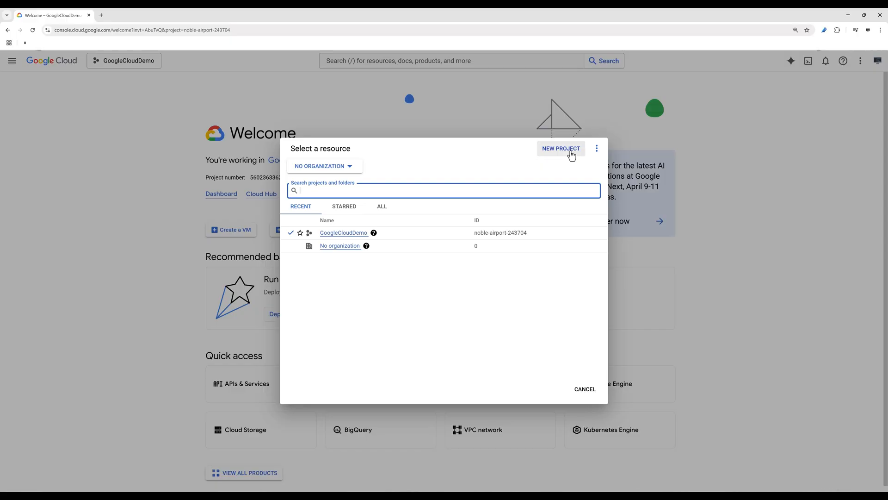
{"action": "left_click", "coordinate": [560, 148]}
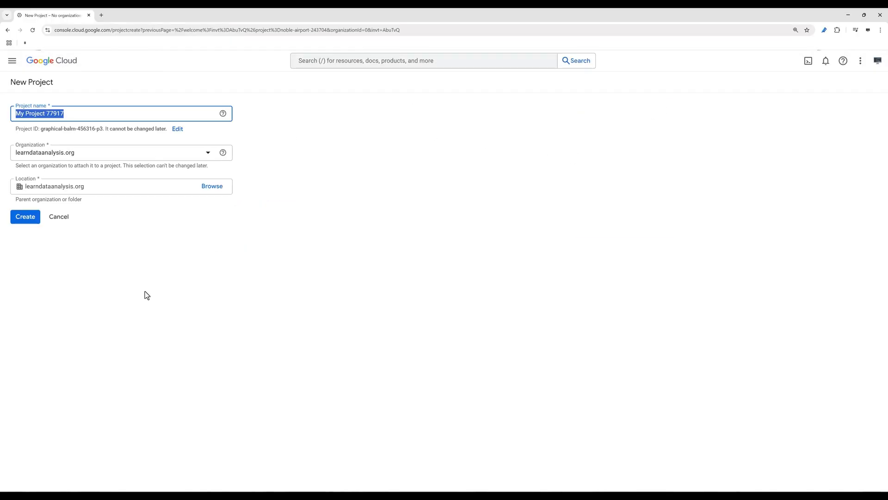
{"action": "type", "text": "mcp-google-suite"}
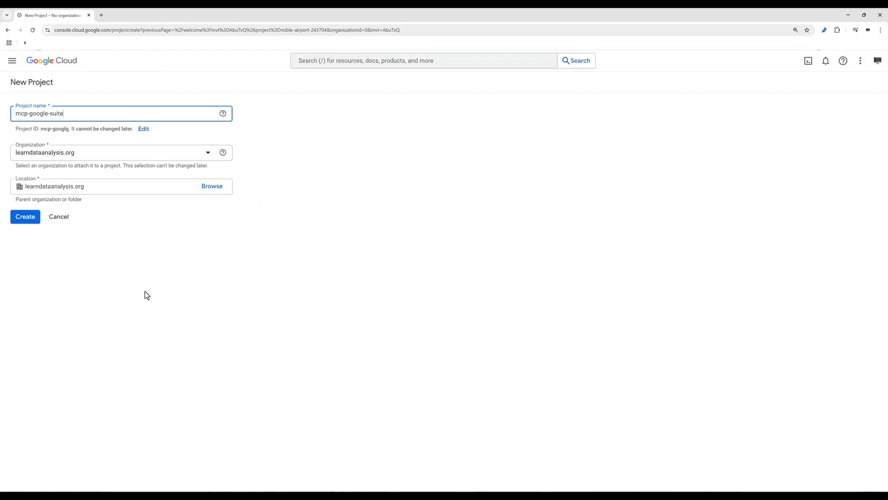
{"action": "left_click", "coordinate": [25, 217]}
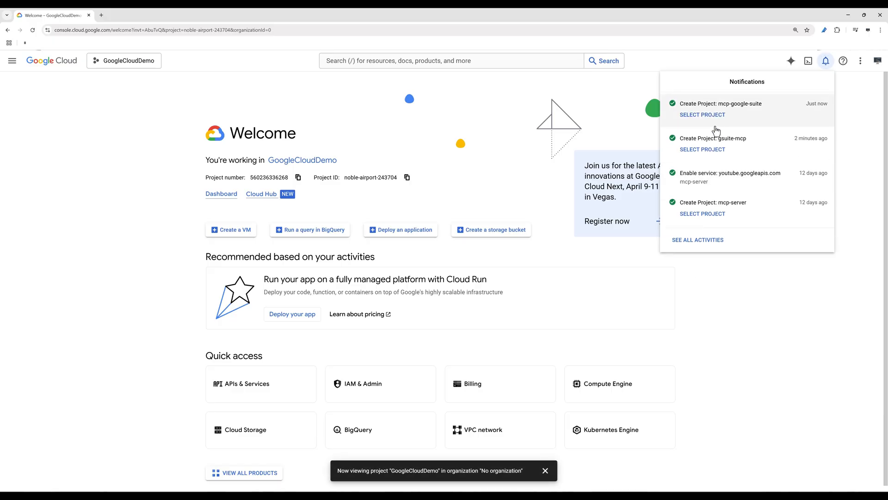
{"action": "left_click", "coordinate": [702, 114]}
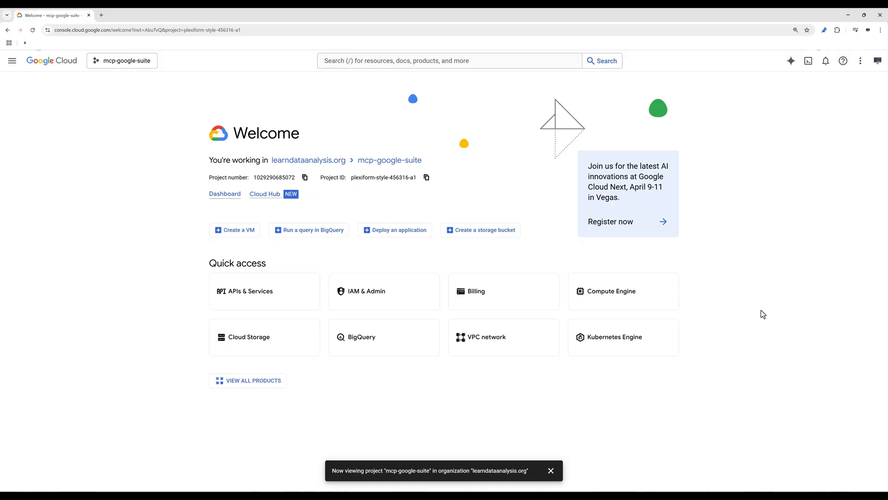
{"action": "mouse_move", "coordinate": [238, 156]}
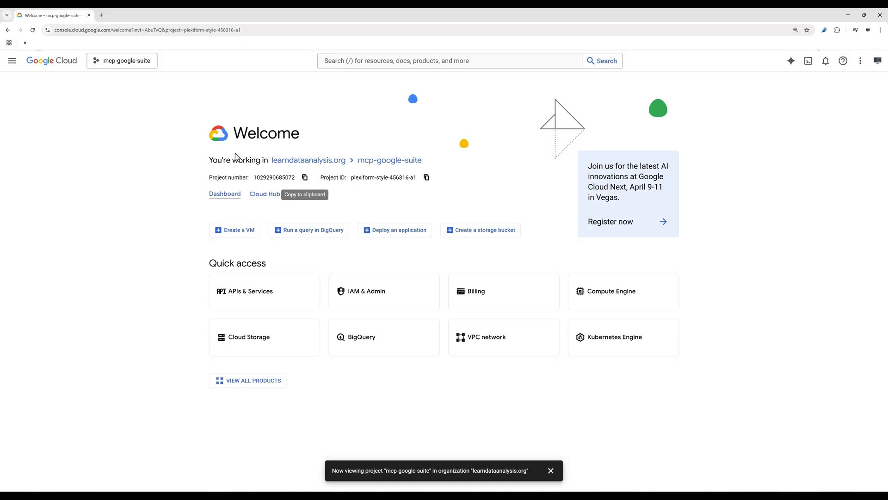
{"action": "mouse_move", "coordinate": [12, 61]}
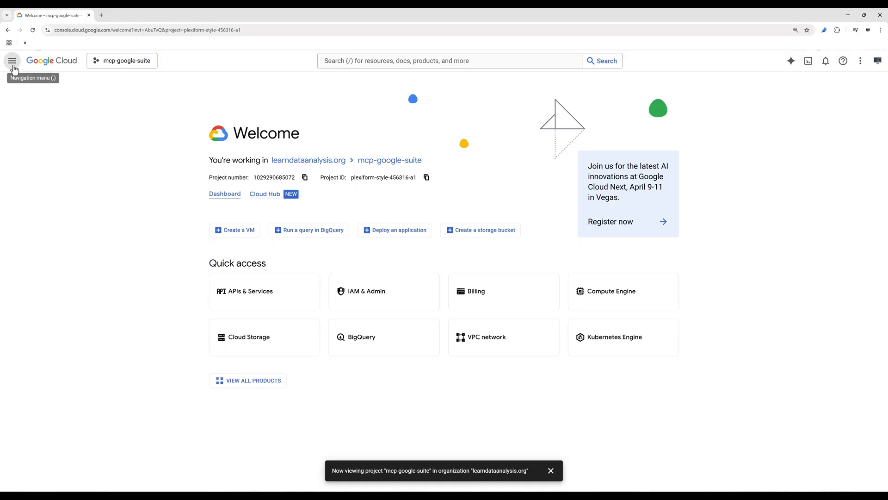
Step: Enable the Gmail API from the API Library and review its Quotas & System Limits
{"action": "left_click", "coordinate": [12, 61]}
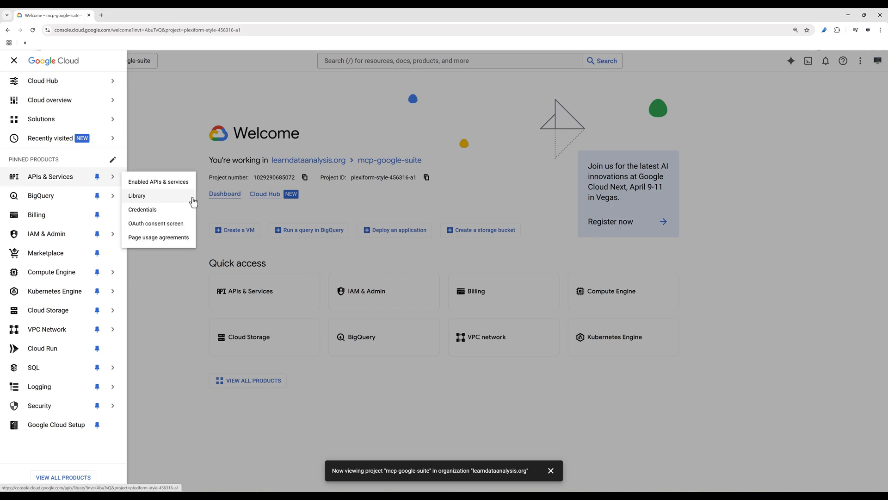
{"action": "left_click", "coordinate": [136, 196]}
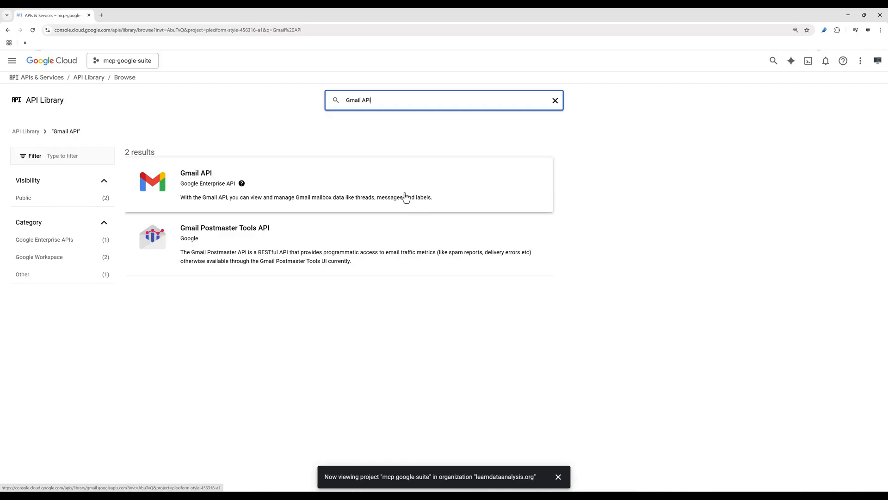
{"action": "left_click", "coordinate": [196, 172]}
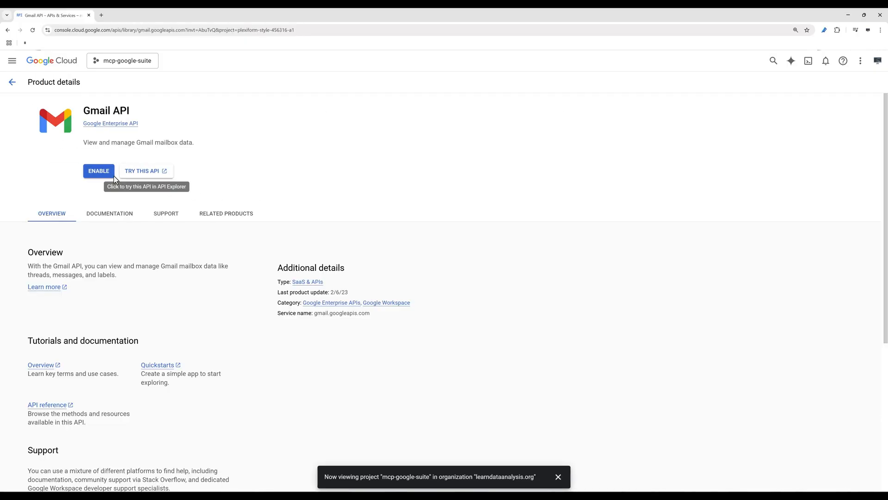
{"action": "left_click", "coordinate": [98, 171]}
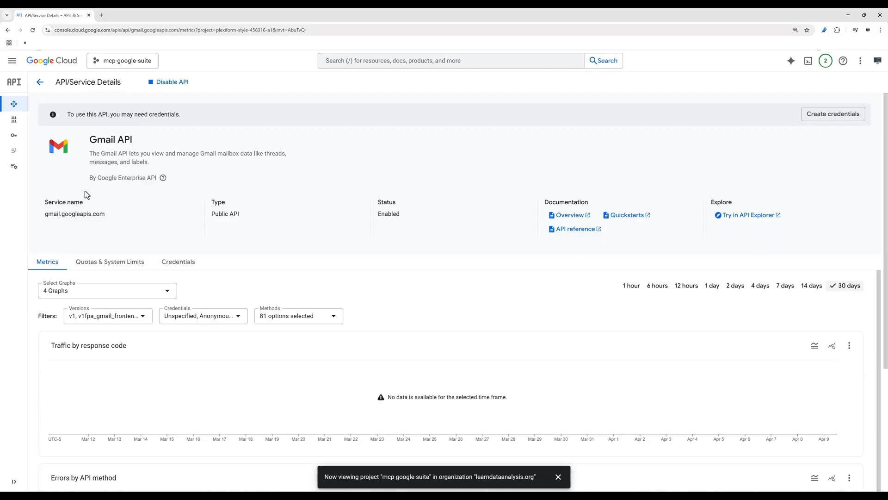
{"action": "left_click", "coordinate": [110, 261]}
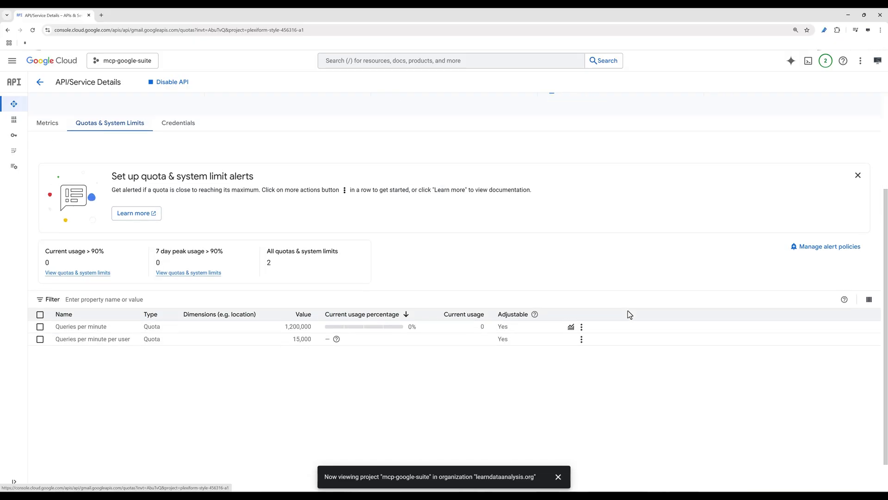
{"action": "mouse_move", "coordinate": [501, 392]}
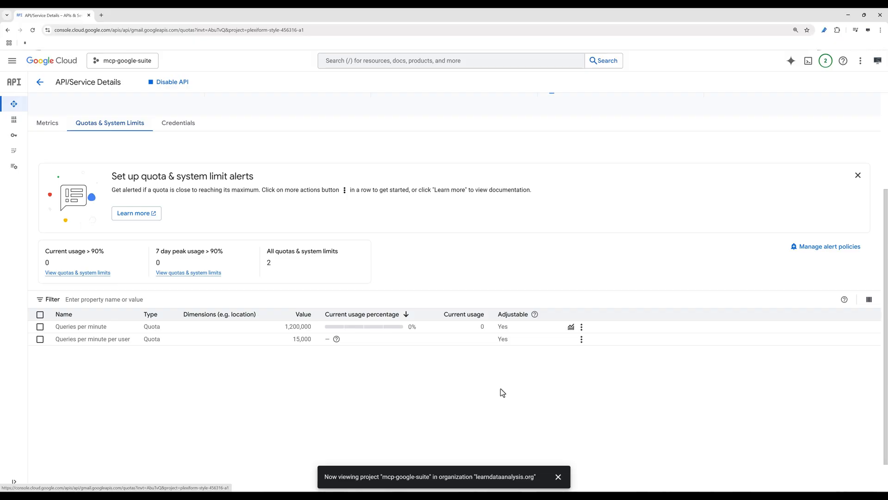
{"action": "scroll", "scroll_direction": "up", "scroll_amount": 3}
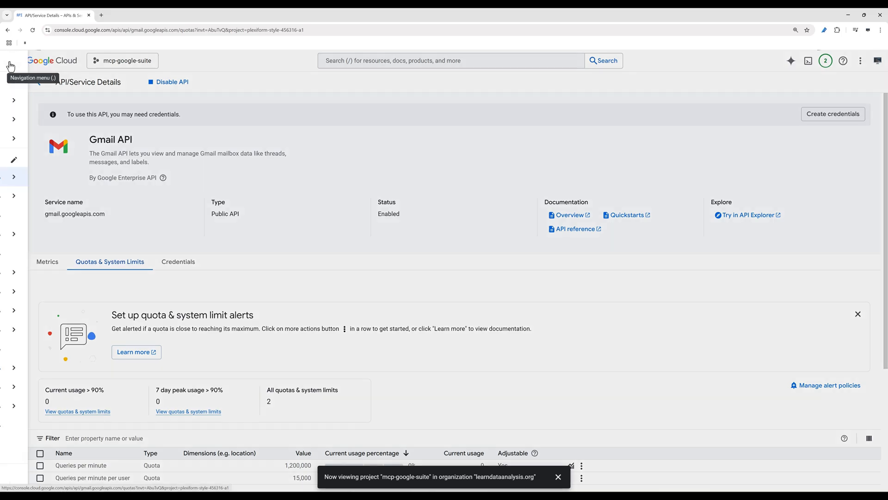
Step: Start the Google Auth Platform setup with app name mcp-server-access
{"action": "left_click", "coordinate": [8, 60]}
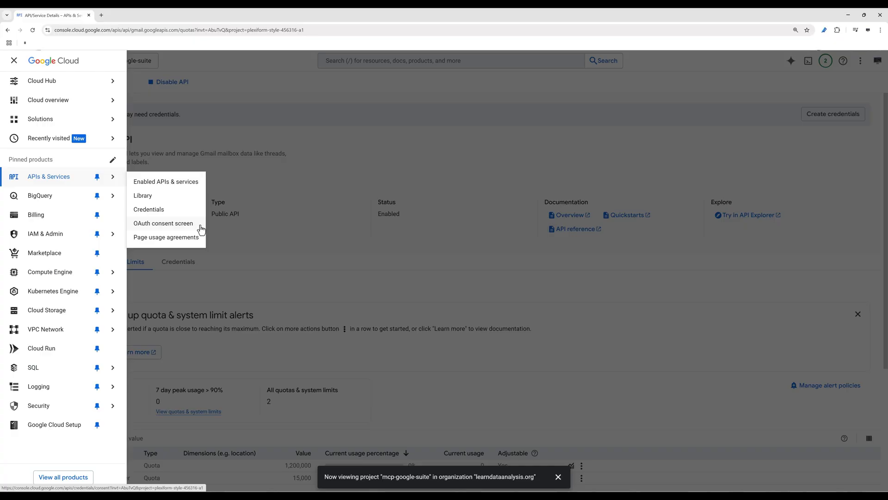
{"action": "left_click", "coordinate": [164, 223]}
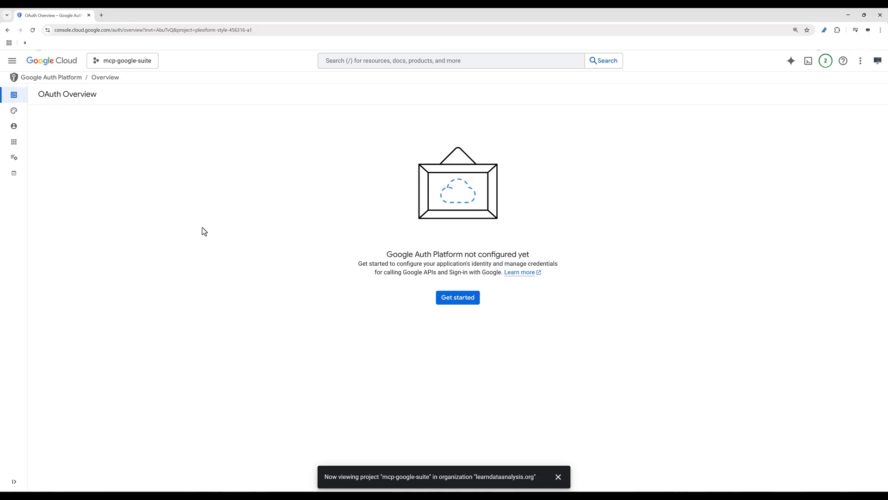
{"action": "mouse_move", "coordinate": [457, 298]}
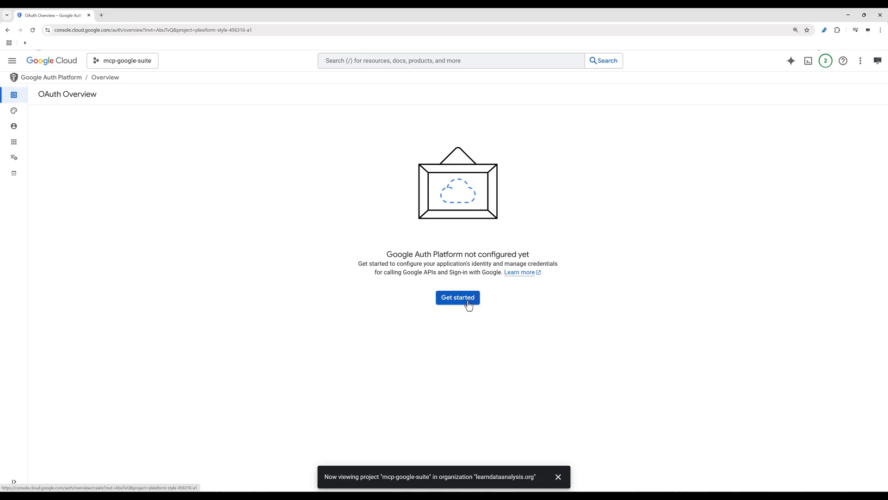
{"action": "left_click", "coordinate": [456, 297]}
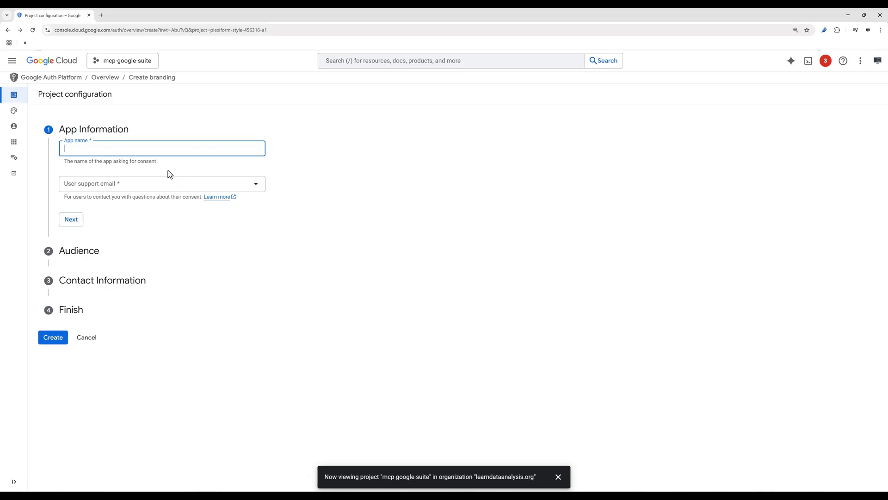
{"action": "type", "text": "mcp-server-access"}
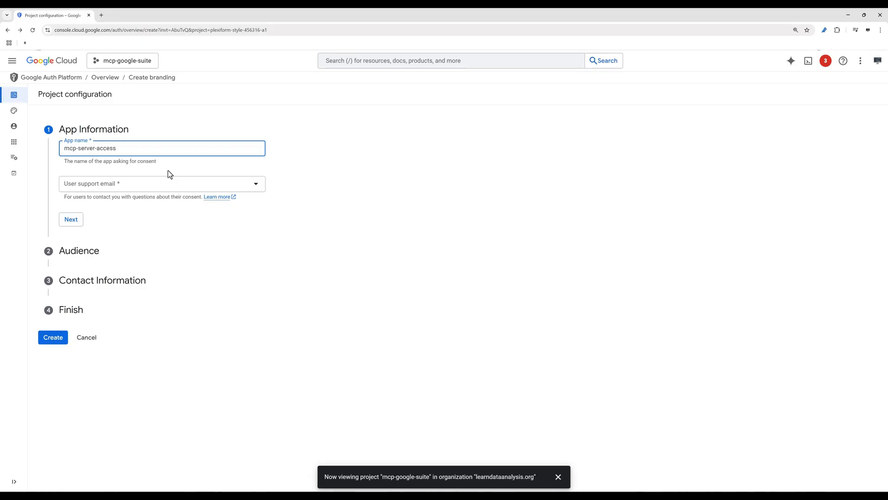
{"action": "left_click", "coordinate": [70, 219]}
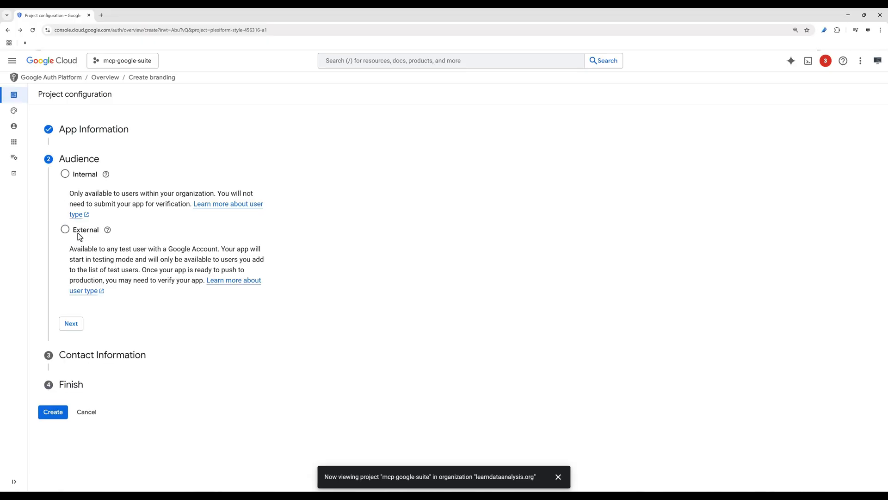
{"action": "left_click", "coordinate": [70, 323]}
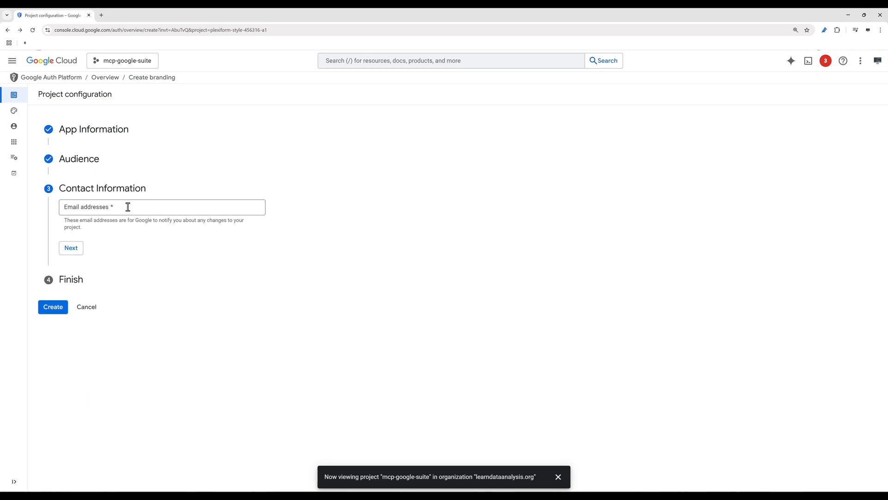
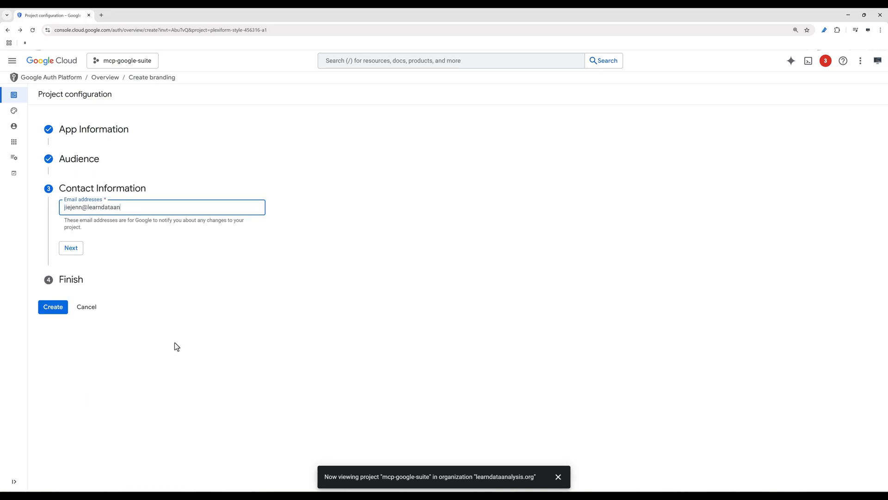
{"action": "left_click", "coordinate": [71, 248]}
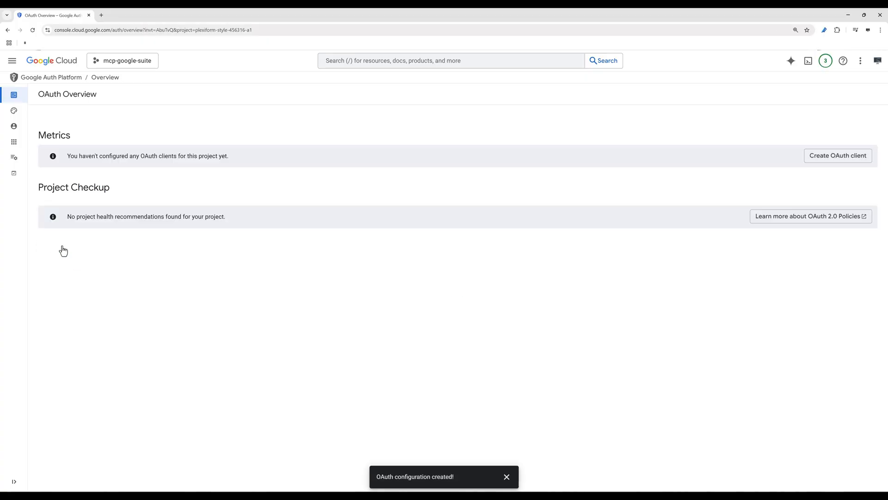
{"action": "mouse_move", "coordinate": [90, 271]}
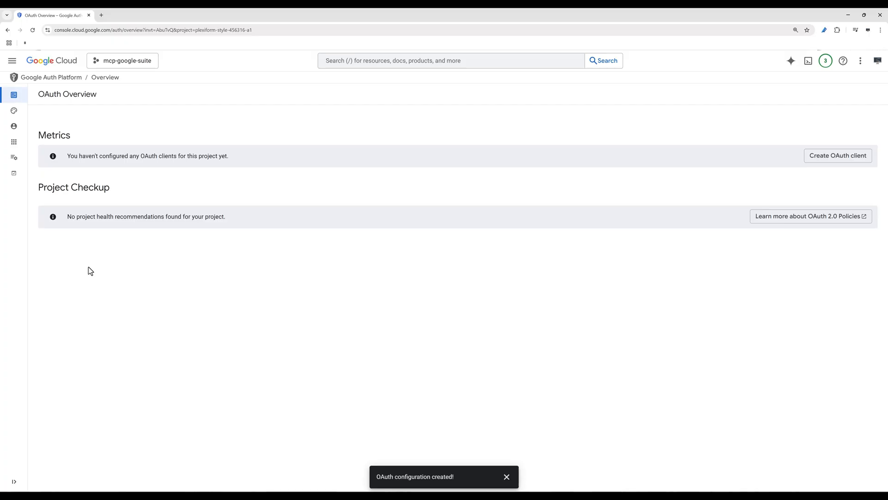
{"action": "mouse_move", "coordinate": [98, 272]}
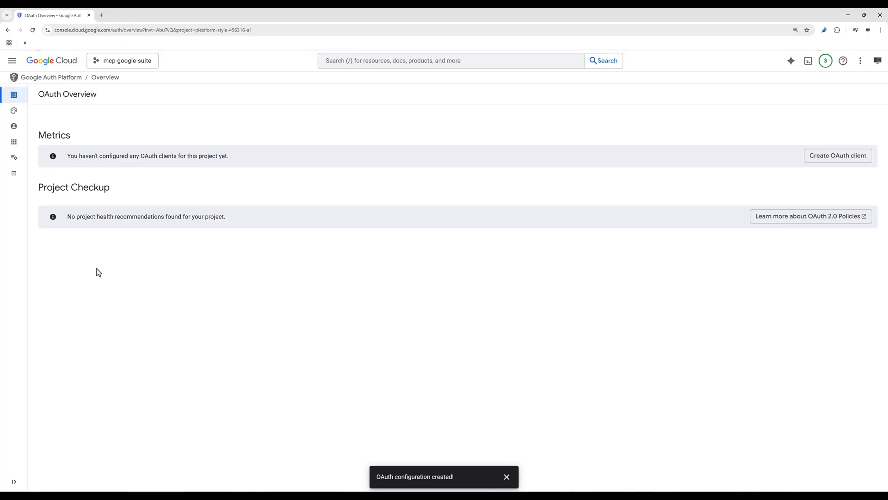
{"action": "mouse_move", "coordinate": [12, 61]}
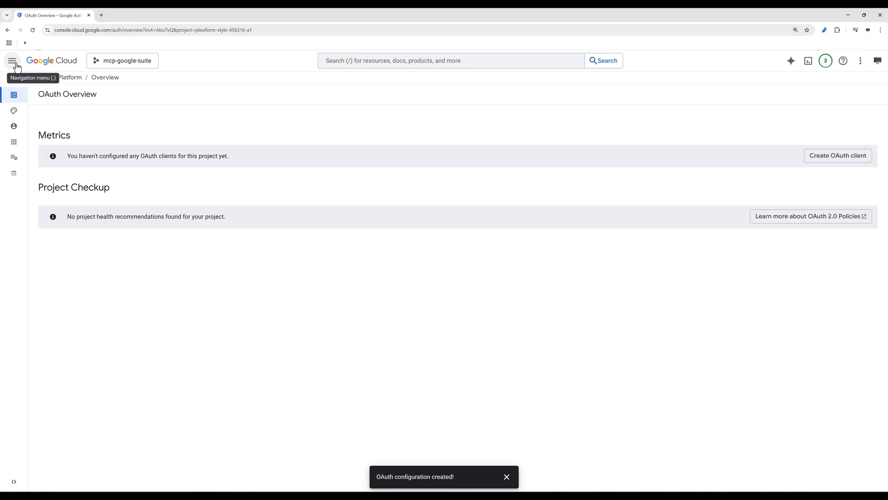
Step: Add two test user email addresses to the OAuth app's Audience and save them
{"action": "left_click", "coordinate": [12, 61]}
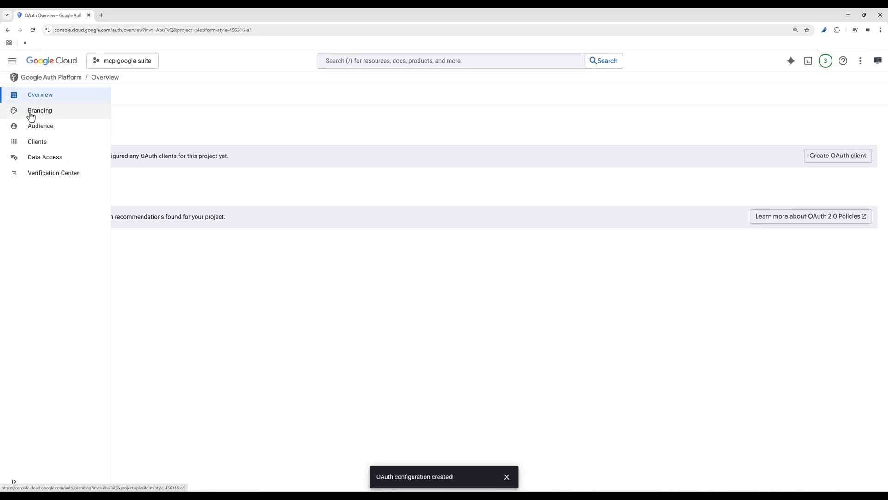
{"action": "mouse_move", "coordinate": [76, 136]}
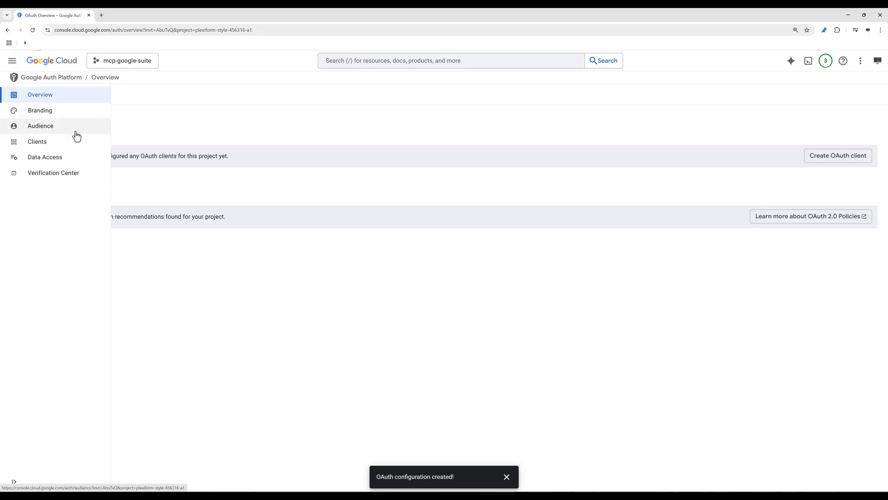
{"action": "left_click", "coordinate": [40, 126]}
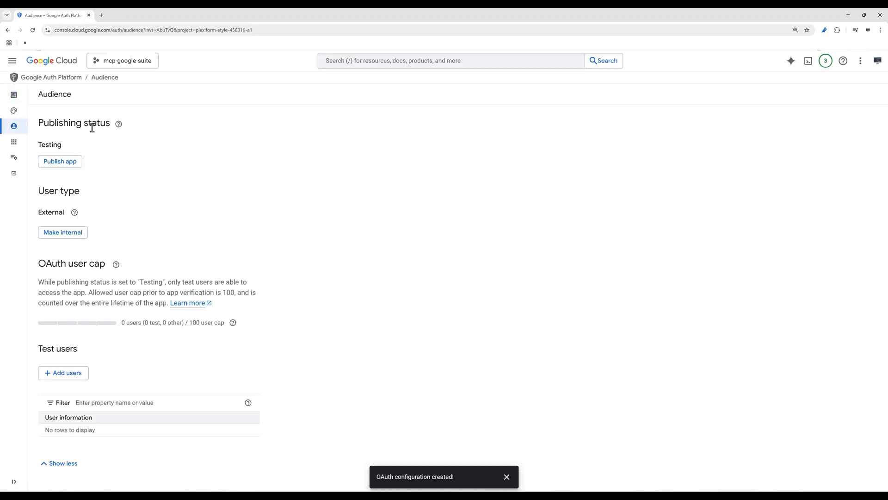
{"action": "left_click", "coordinate": [62, 372]}
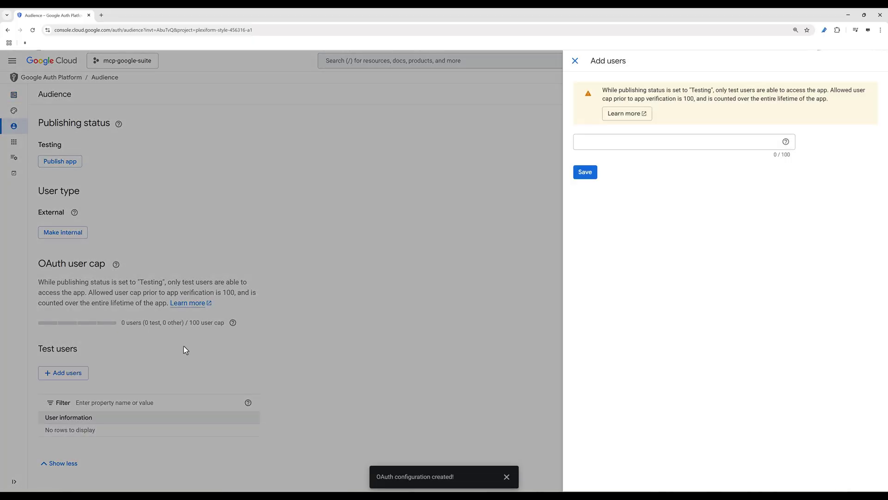
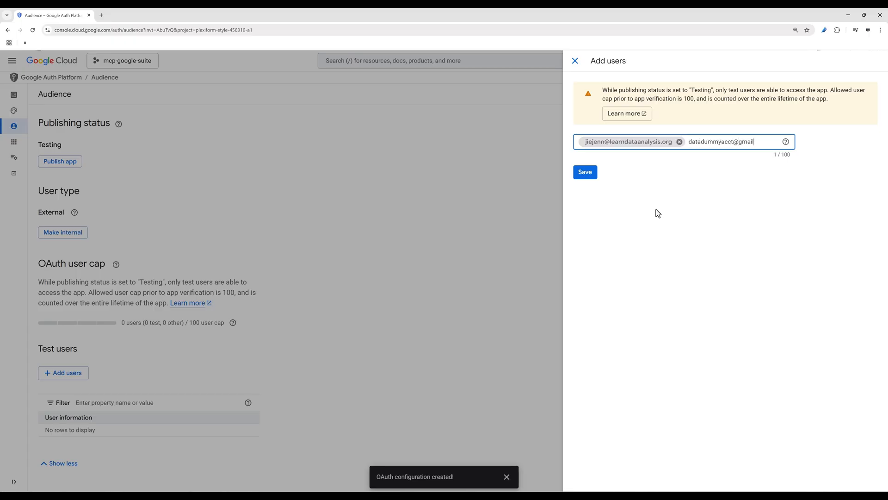
{"action": "left_click", "coordinate": [584, 171]}
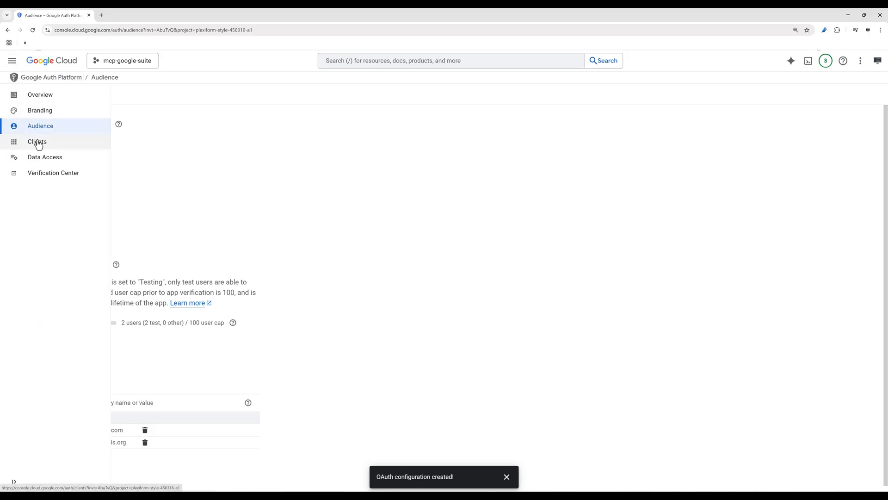
Step: View the empty OAuth clients list and begin creating a new client
{"action": "left_click", "coordinate": [37, 142]}
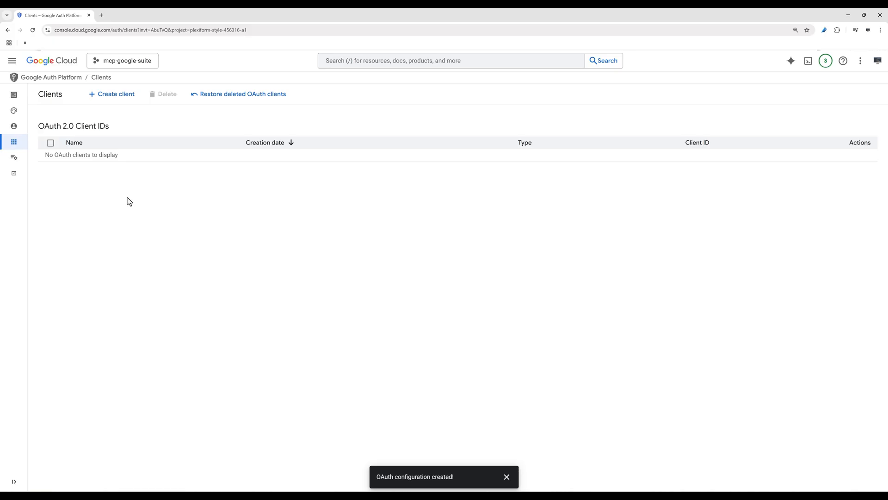
{"action": "left_click", "coordinate": [111, 94]}
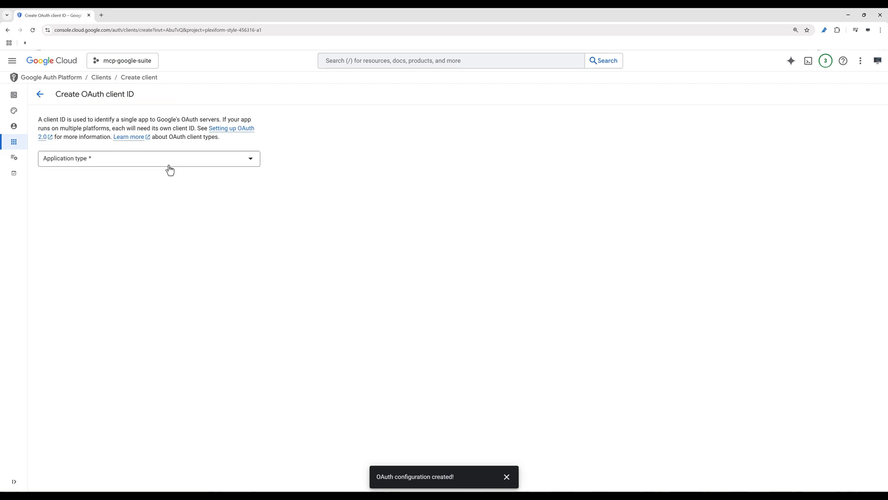
Step: Create a Desktop app OAuth client named mcp-gmail and save its credentials JSON to the project folder
{"action": "left_click", "coordinate": [148, 158]}
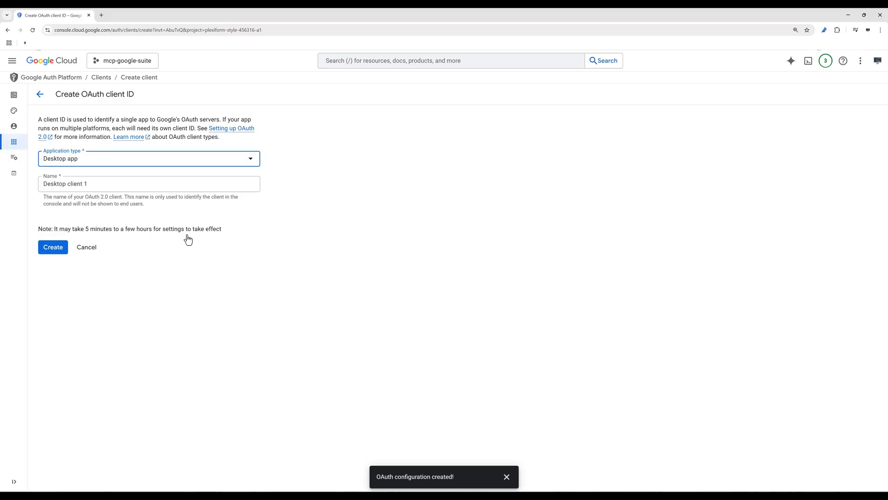
{"action": "type", "text": "mcp-gmail"}
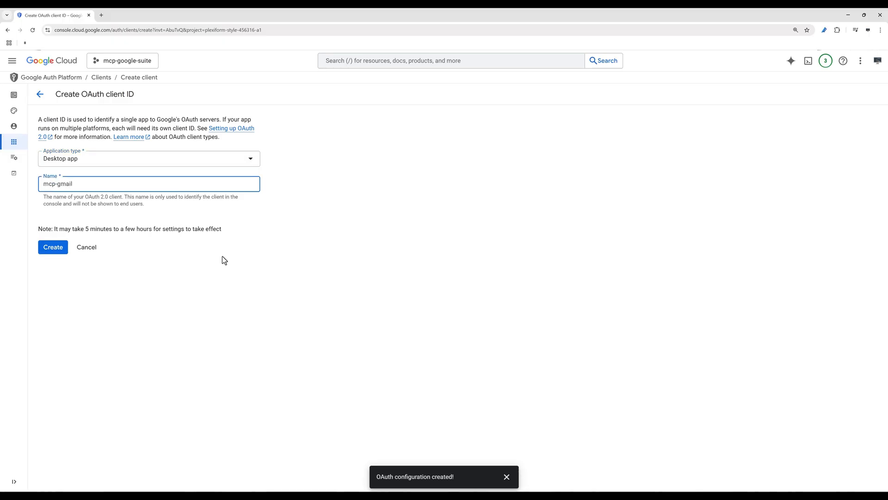
{"action": "left_click", "coordinate": [53, 246]}
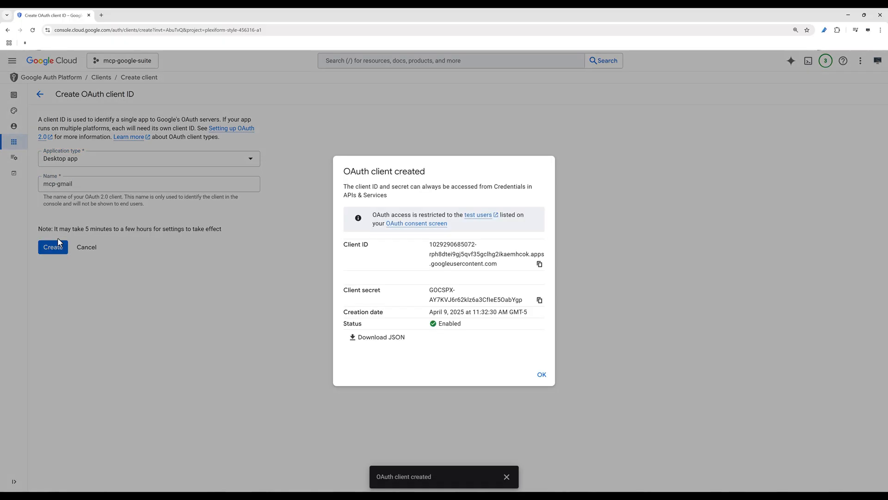
{"action": "left_click", "coordinate": [377, 337]}
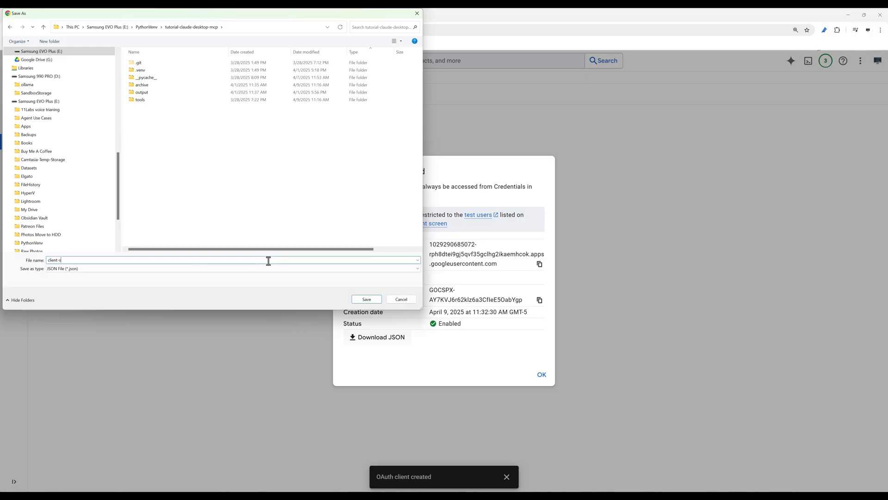
{"action": "left_click", "coordinate": [366, 299]}
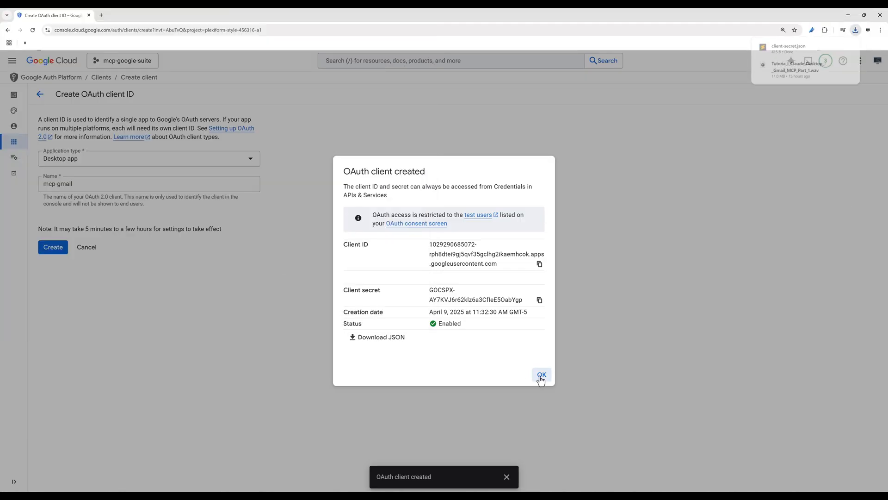
{"action": "left_click", "coordinate": [541, 375]}
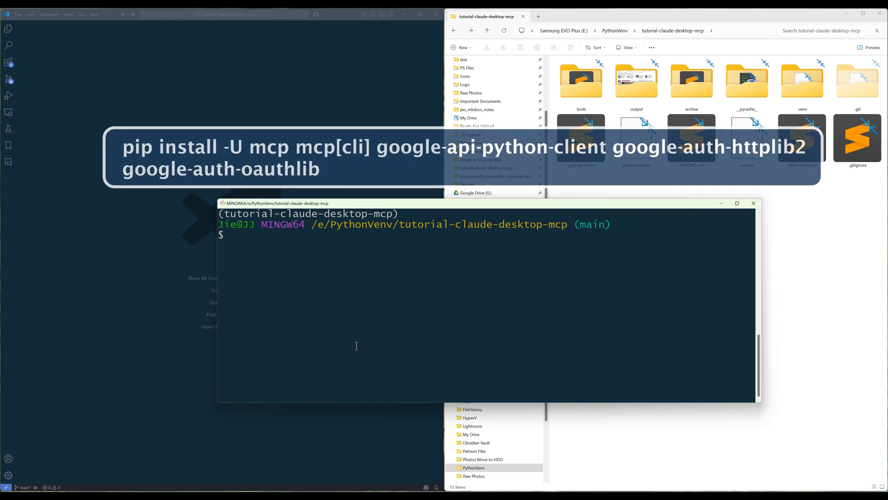
Step: Run uv add --upgrade for mcp, mcp[cli], google-api-python-client, google-auth-httplib2 and google-auth-oauthlib
{"action": "type", "text": "uv add --upgrade mcp mcp[cli] google-api-python-client google-auth-httplib2 google-auth-oauthlib"}
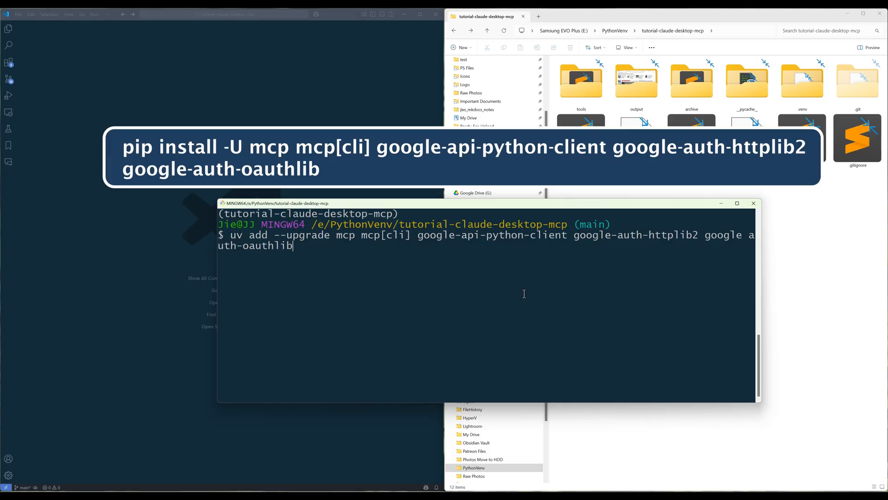
{"action": "key", "text": "Return"}
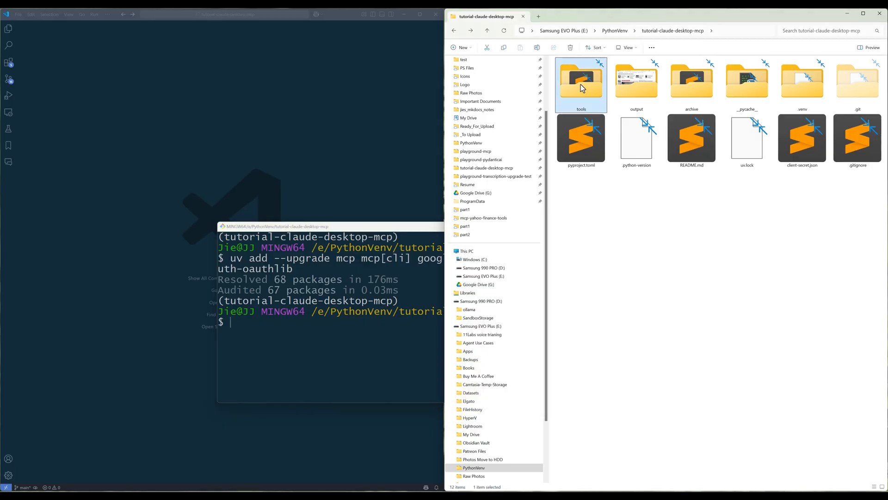
Step: Create a folder named google inside the tools folder and open it
{"action": "double_click", "coordinate": [581, 79]}
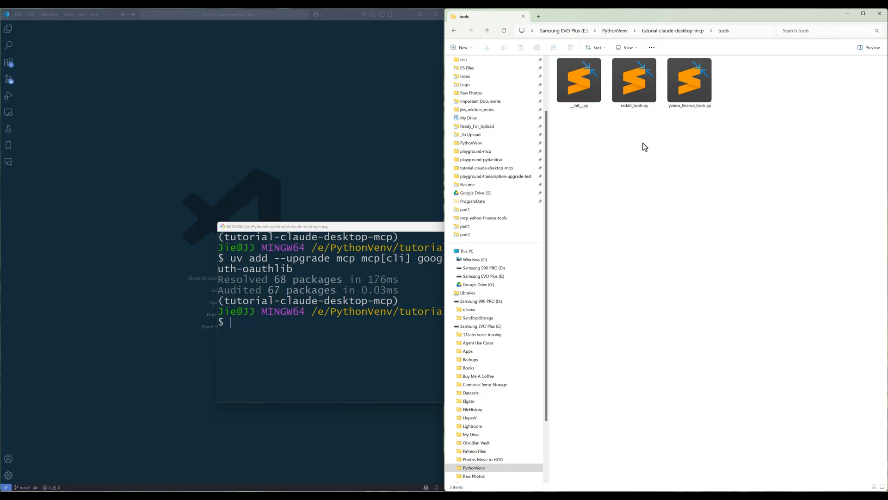
{"action": "right_click", "coordinate": [644, 146]}
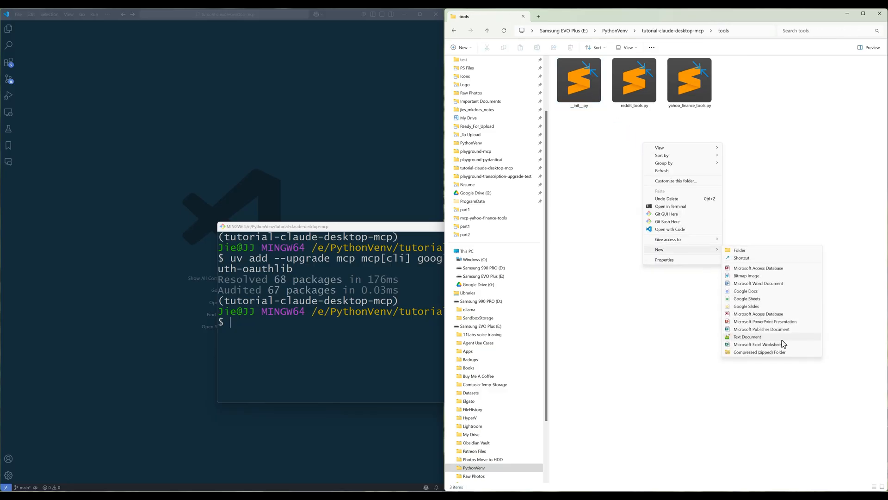
{"action": "left_click", "coordinate": [739, 249]}
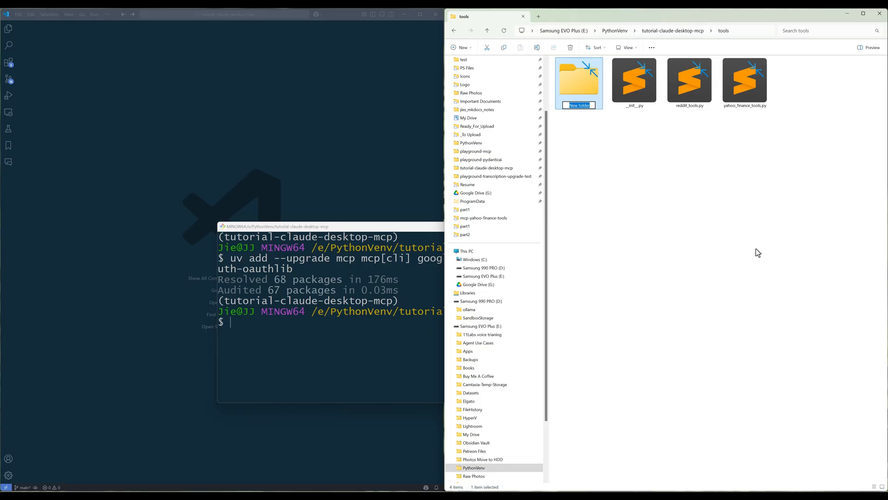
{"action": "type", "text": "google"}
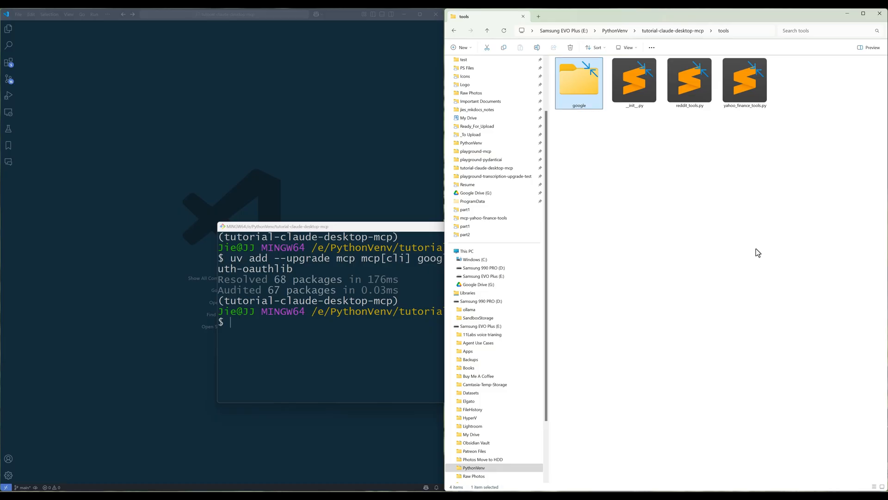
{"action": "double_click", "coordinate": [578, 81]}
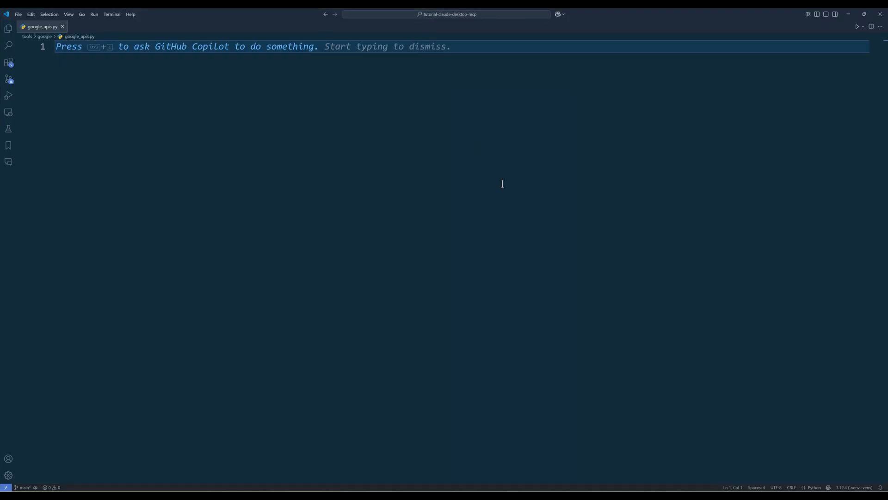
{"action": "mouse_move", "coordinate": [305, 133]}
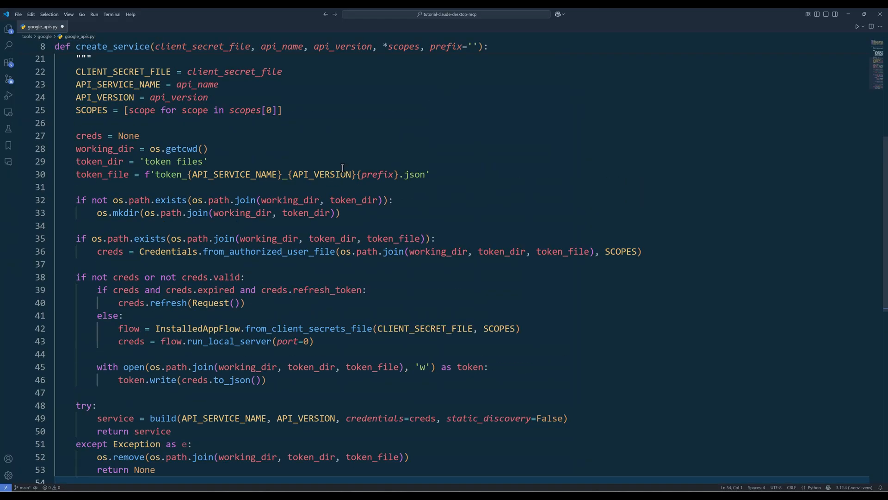
Step: Review the pasted create_service OAuth helper in google_apis.py by scrolling through it
{"action": "scroll", "scroll_direction": "up", "scroll_amount": 3}
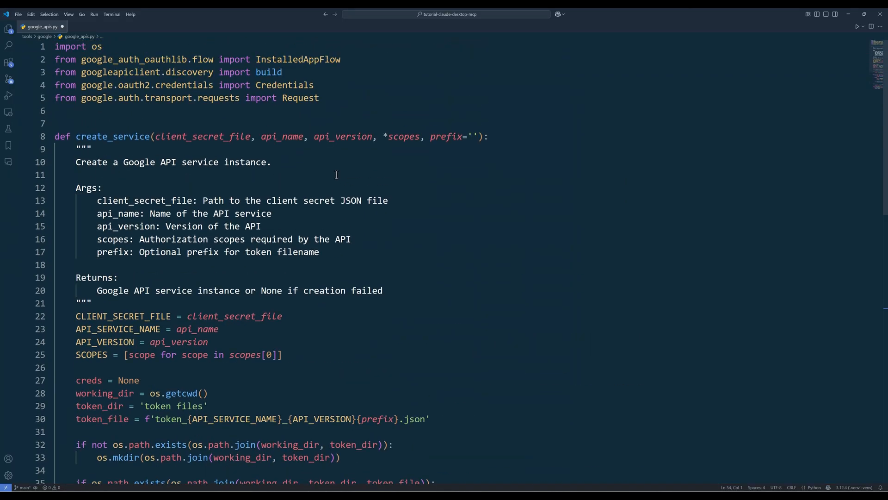
{"action": "mouse_move", "coordinate": [354, 101]}
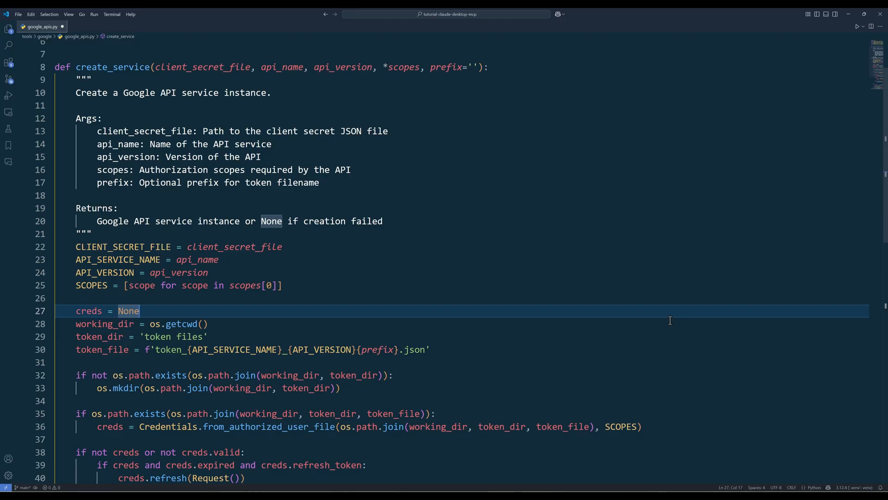
{"action": "scroll", "scroll_direction": "down", "scroll_amount": 3}
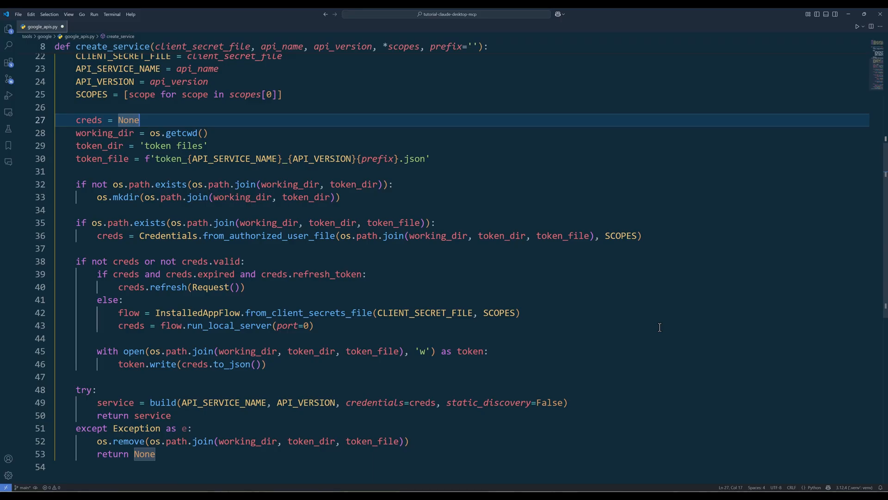
{"action": "scroll", "scroll_direction": "up", "scroll_amount": 3}
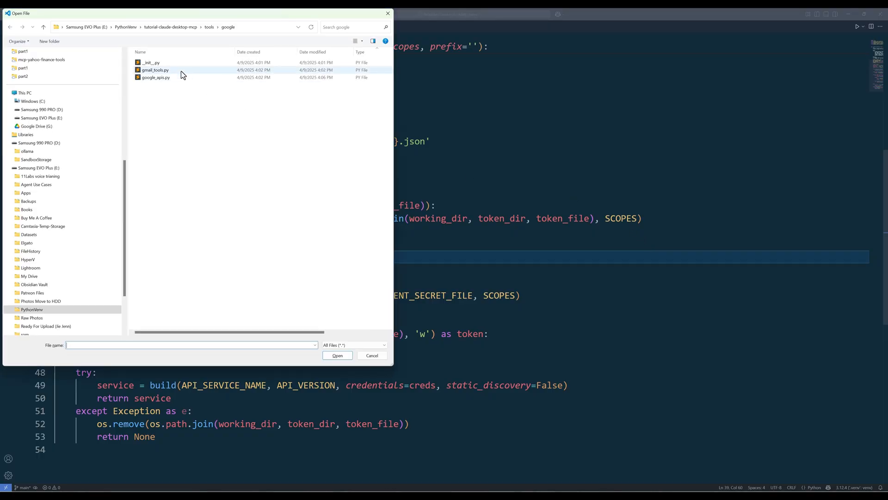
Step: Open gmail_tools.py and add imports (import os), EmailMessages models and the GmailTool class with _init_service
{"action": "double_click", "coordinate": [156, 70]}
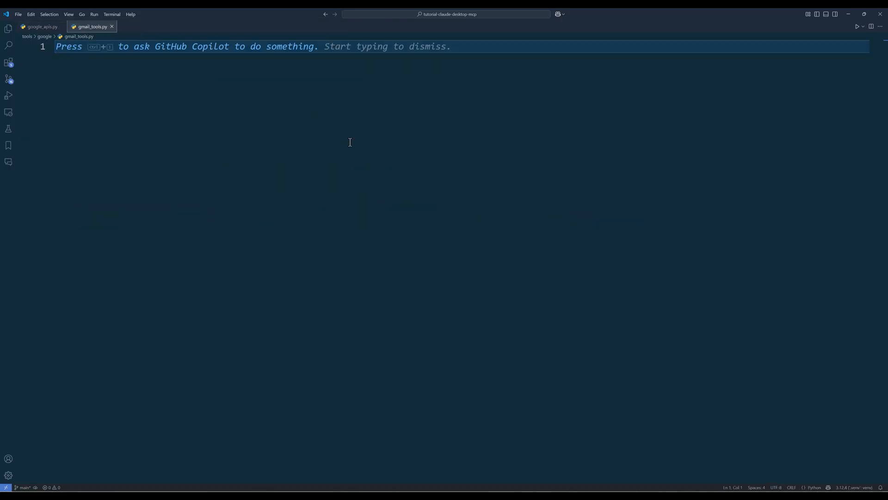
{"action": "mouse_move", "coordinate": [557, 275]}
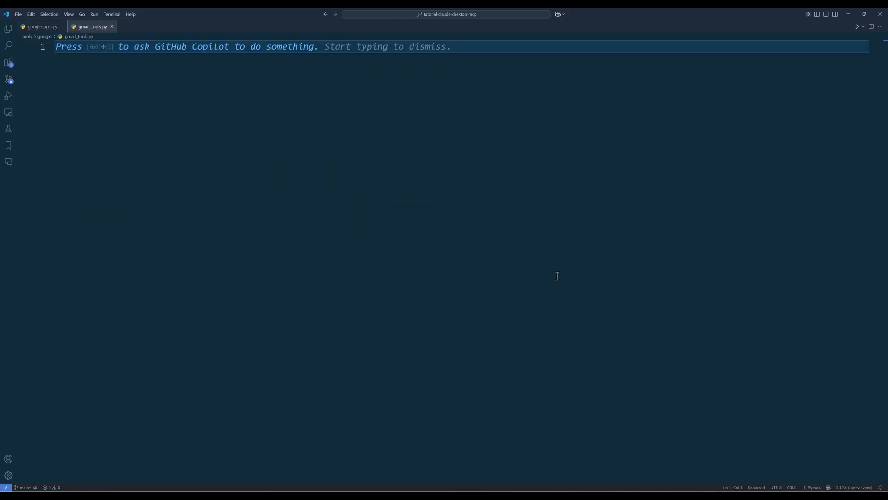
{"action": "type", "text": "import os"}
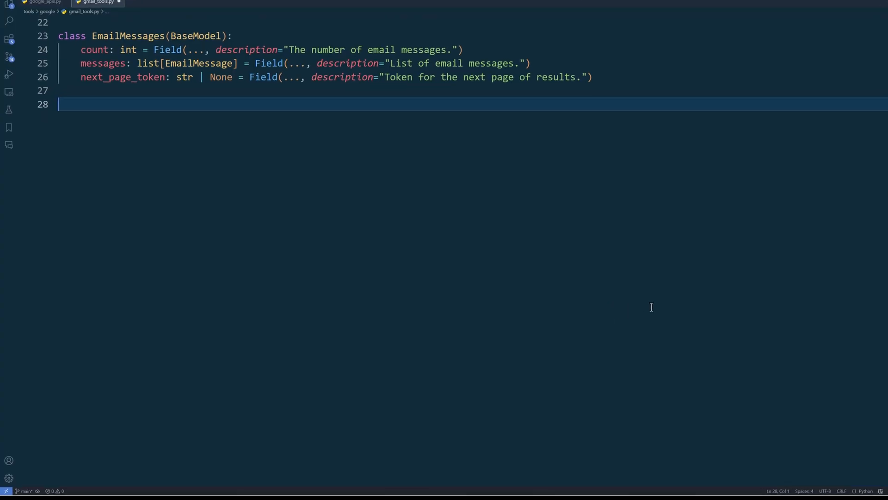
{"action": "scroll", "scroll_direction": "down", "scroll_amount": 3}
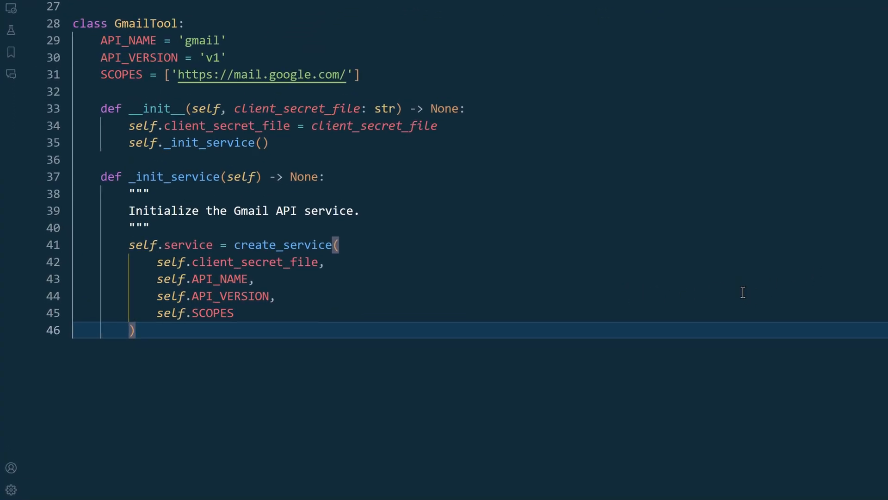
{"action": "mouse_move", "coordinate": [620, 217]}
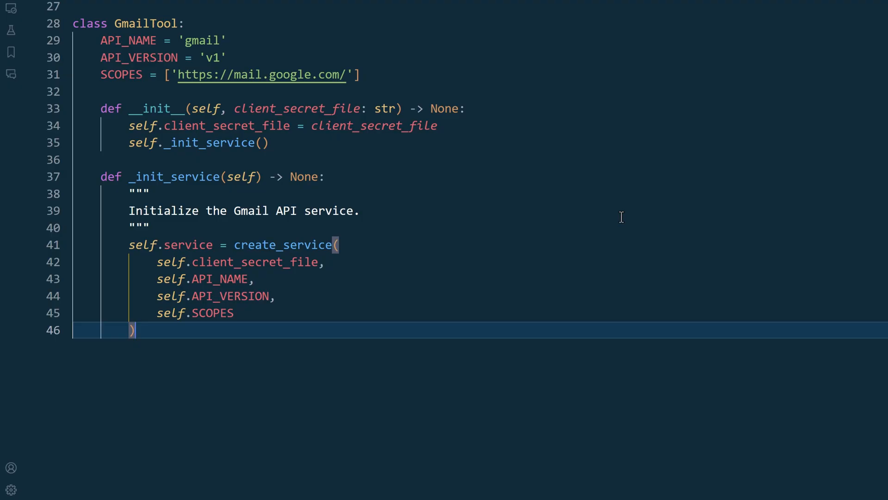
{"action": "scroll", "scroll_direction": "up", "scroll_amount": 3}
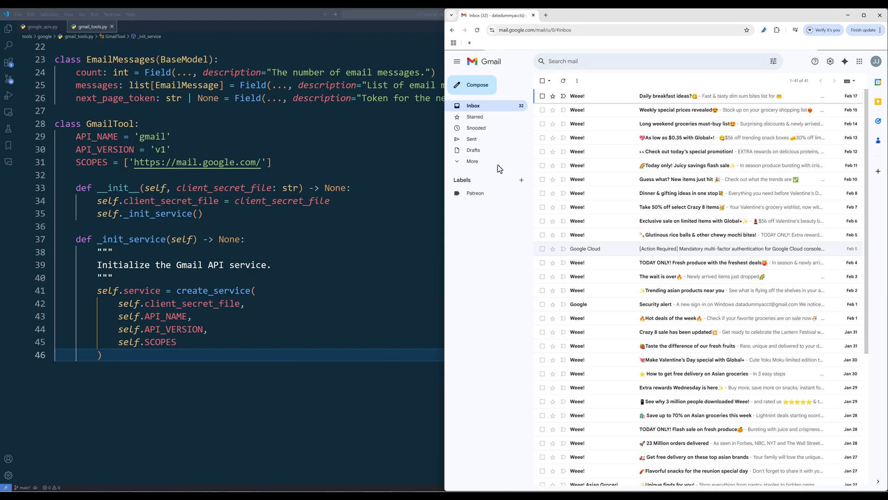
Step: Open the 'Choose Gmail API scopes' docs page, dismiss the Developer Program popup and reach the scopes table
{"action": "left_click", "coordinate": [627, 15]}
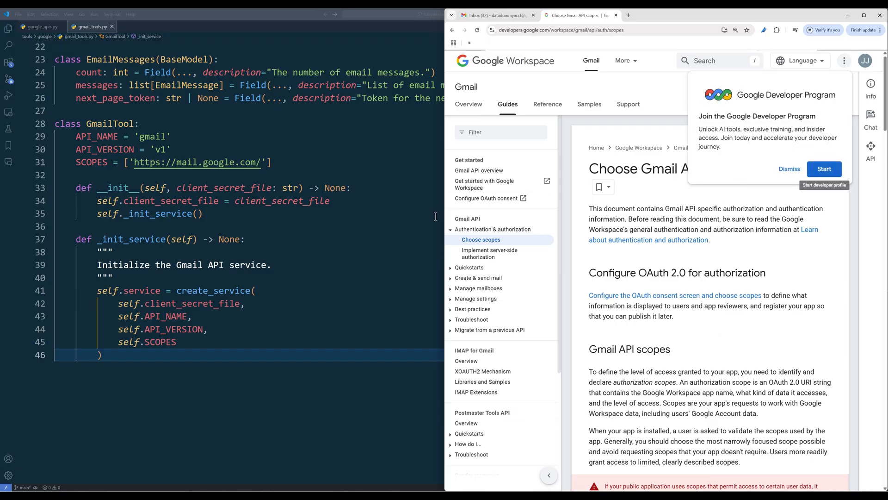
{"action": "left_click", "coordinate": [788, 168]}
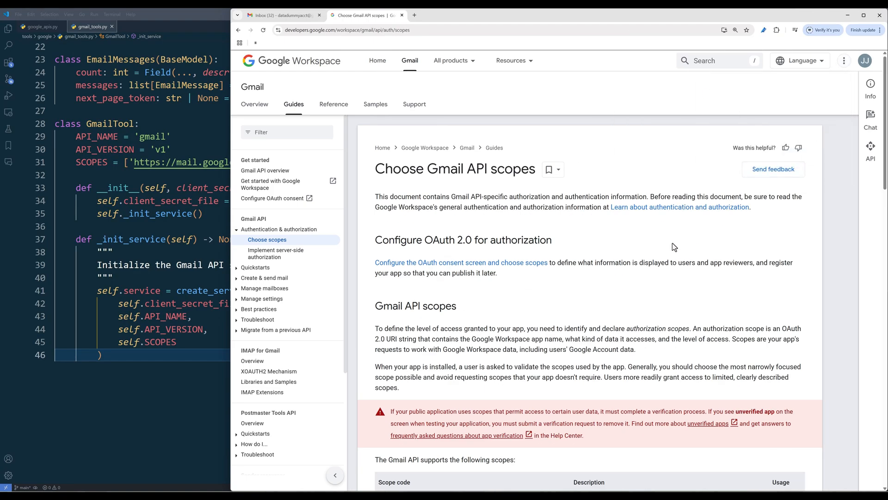
{"action": "scroll", "scroll_direction": "down", "scroll_amount": 3}
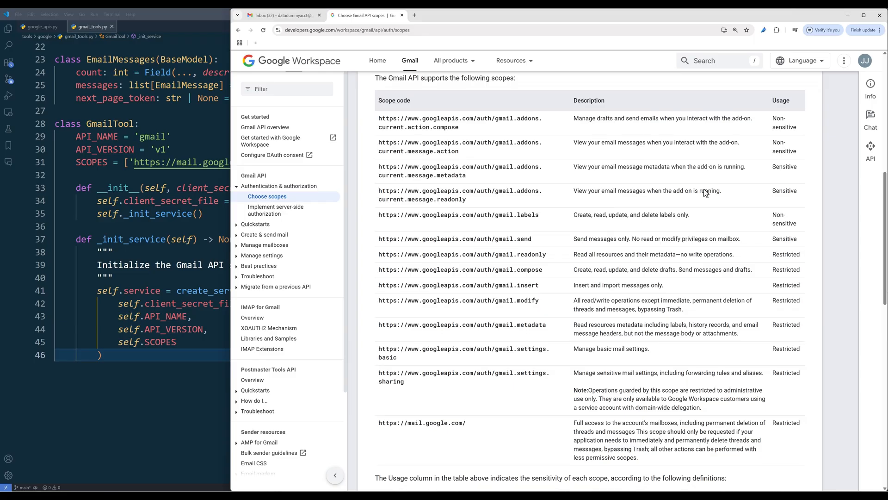
{"action": "scroll", "scroll_direction": "down", "scroll_amount": 3}
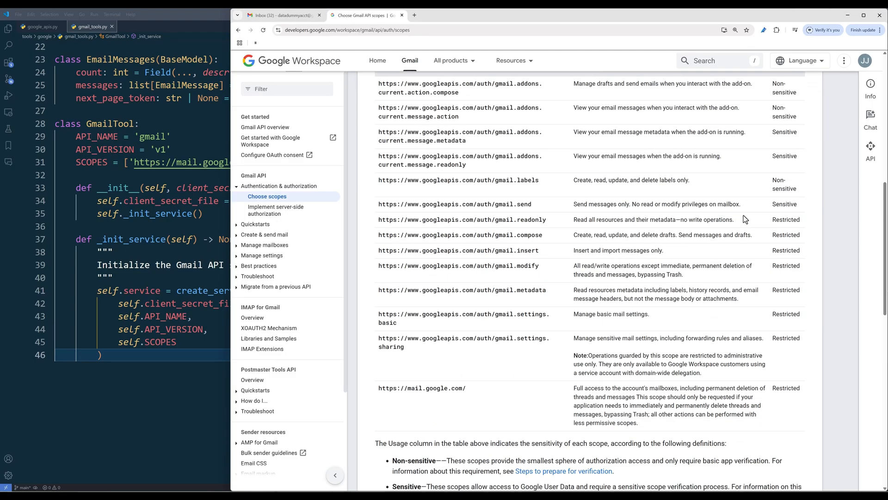
{"action": "mouse_move", "coordinate": [663, 431]}
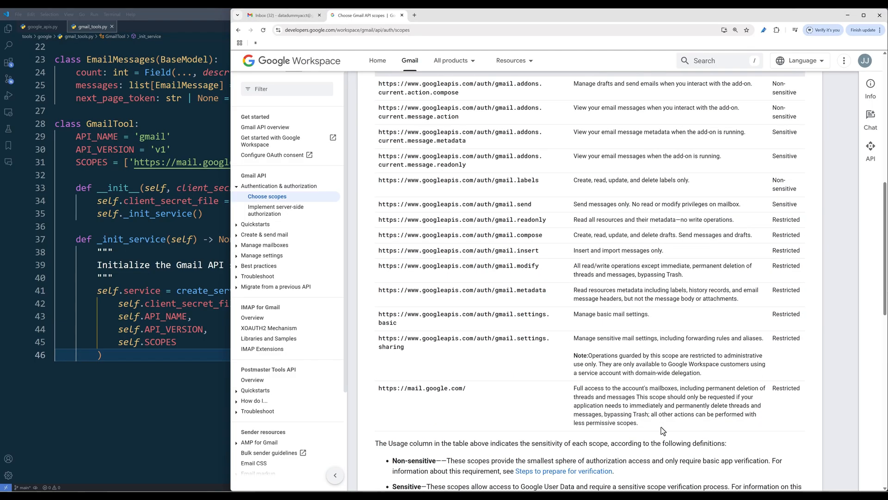
{"action": "mouse_move", "coordinate": [802, 441]}
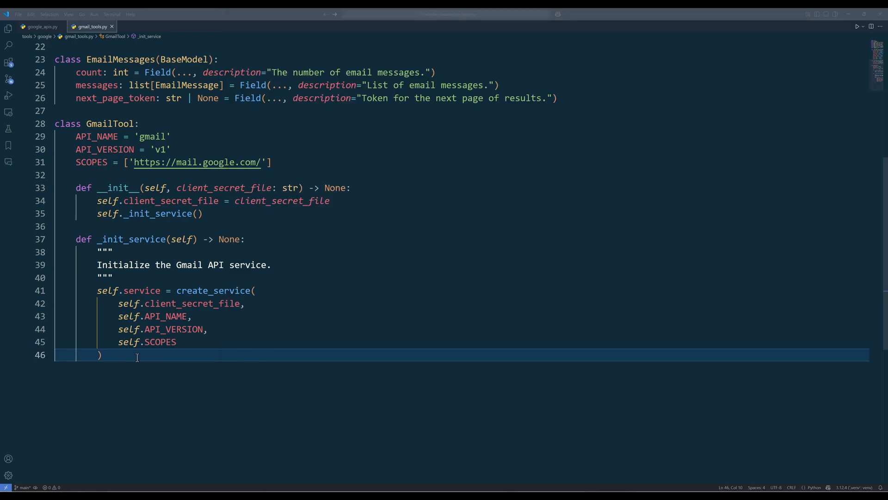
Step: Scroll gmail_tools.py from the end of send_email down into search_emails
{"action": "scroll", "scroll_direction": "down", "scroll_amount": 3}
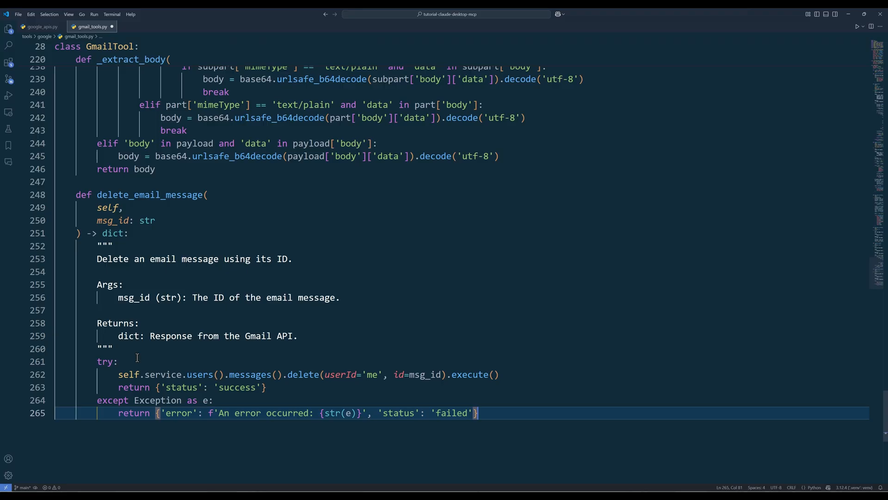
{"action": "scroll", "scroll_direction": "up", "scroll_amount": 3}
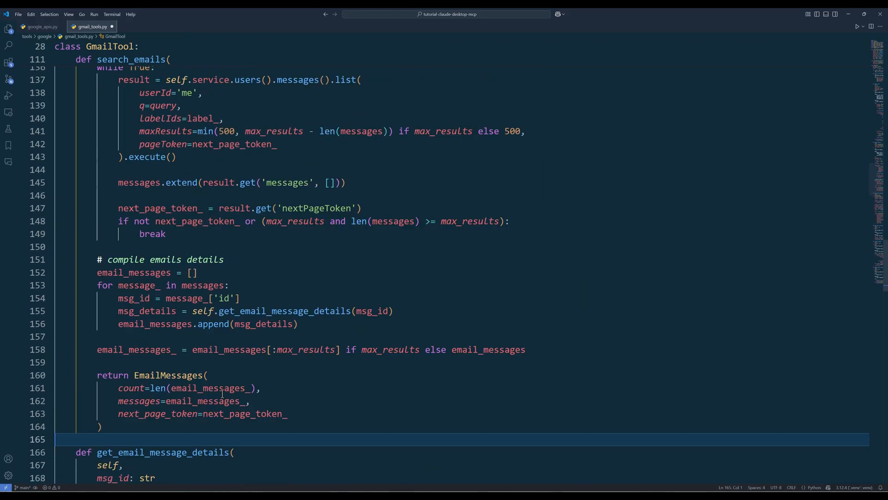
{"action": "scroll", "scroll_direction": "up", "scroll_amount": 3}
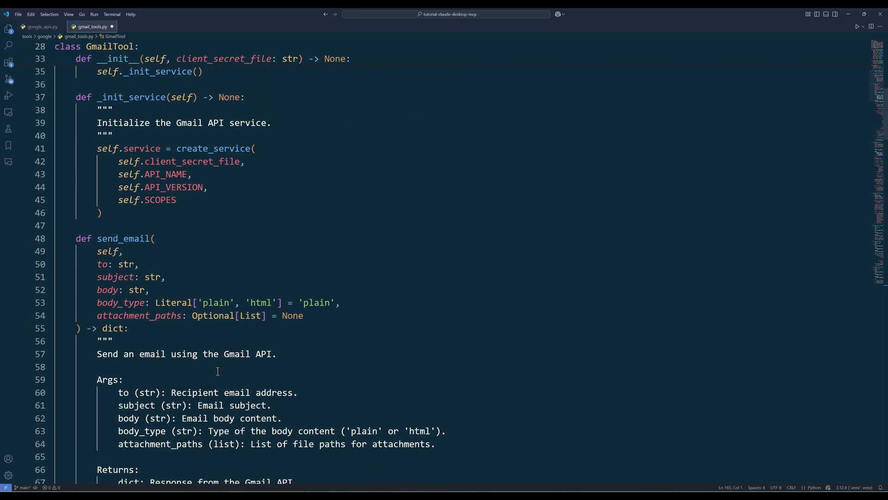
{"action": "scroll", "scroll_direction": "down", "scroll_amount": 3}
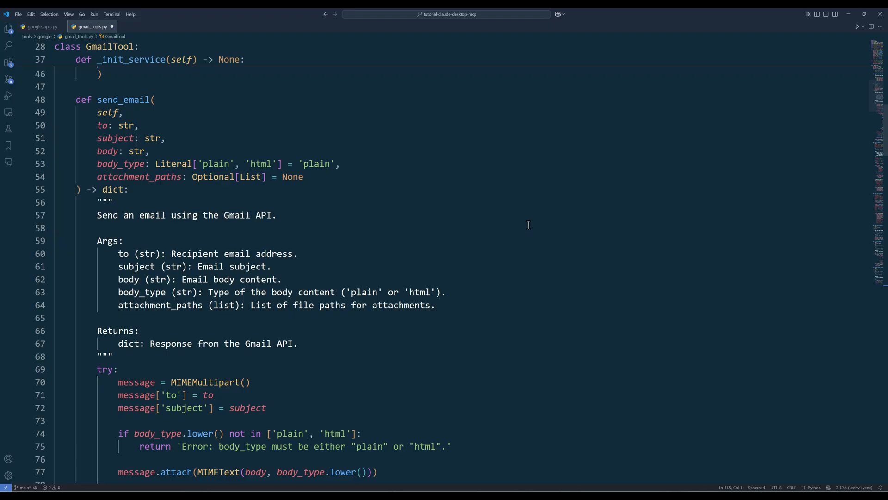
{"action": "scroll", "scroll_direction": "down", "scroll_amount": 3}
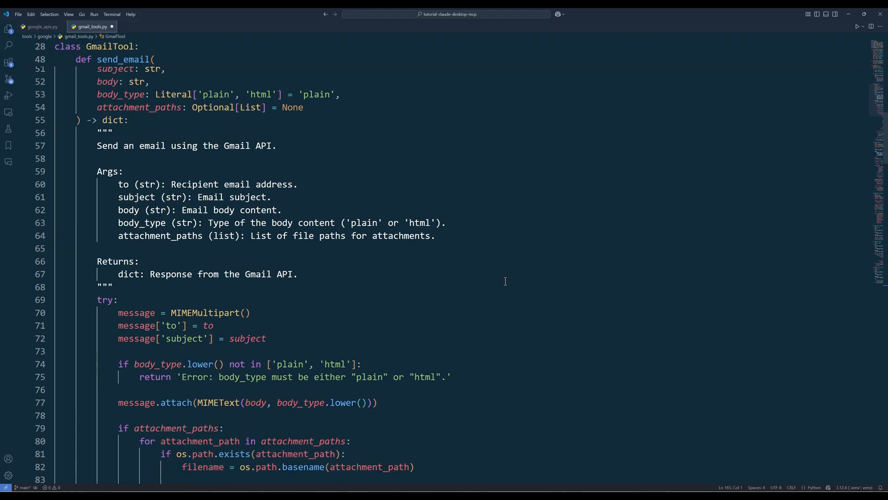
{"action": "scroll", "scroll_direction": "down", "scroll_amount": 3}
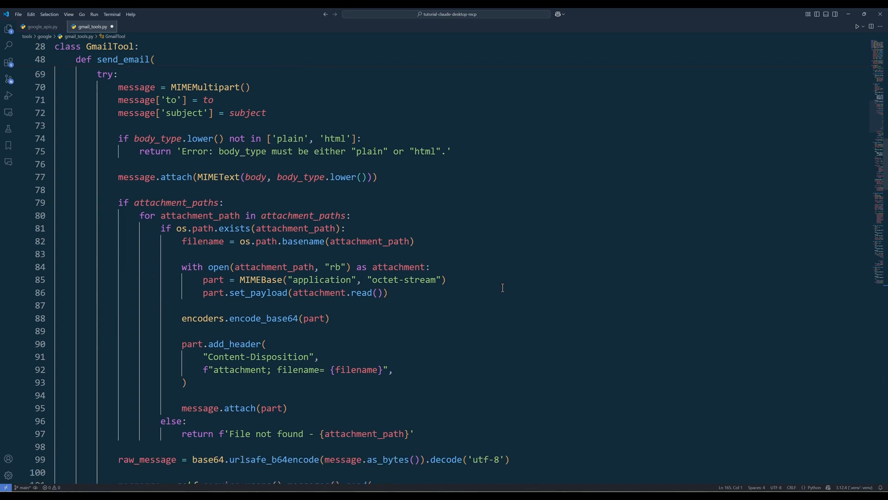
{"action": "scroll", "scroll_direction": "down", "scroll_amount": 3}
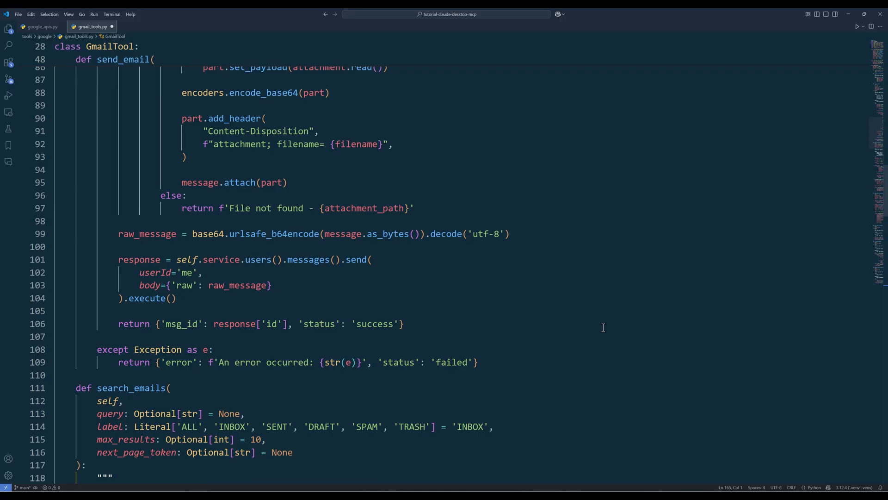
{"action": "scroll", "scroll_direction": "down", "scroll_amount": 3}
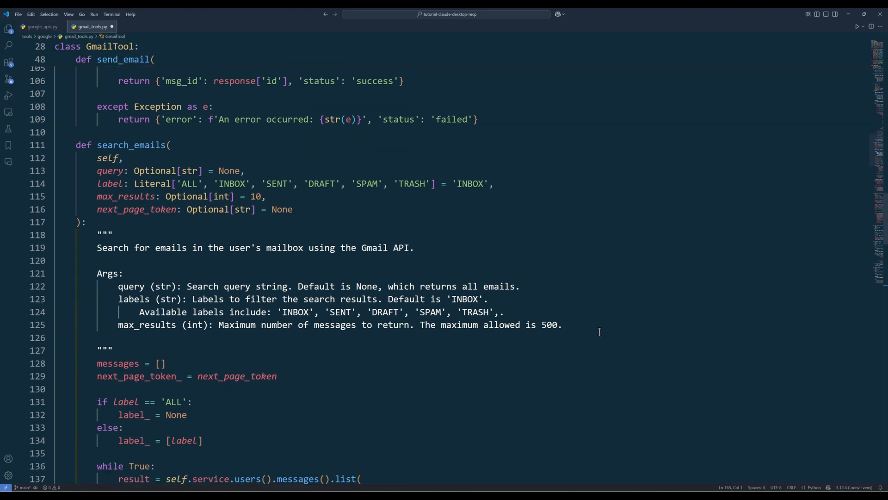
Step: Scroll through search_emails and get_email_message_details in gmail_tools.py
{"action": "scroll", "scroll_direction": "down", "scroll_amount": 3}
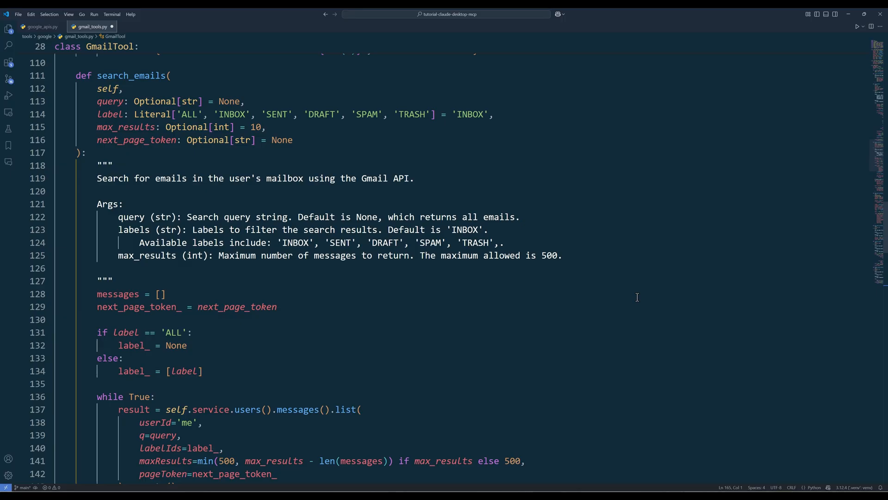
{"action": "scroll", "scroll_direction": "down", "scroll_amount": 3}
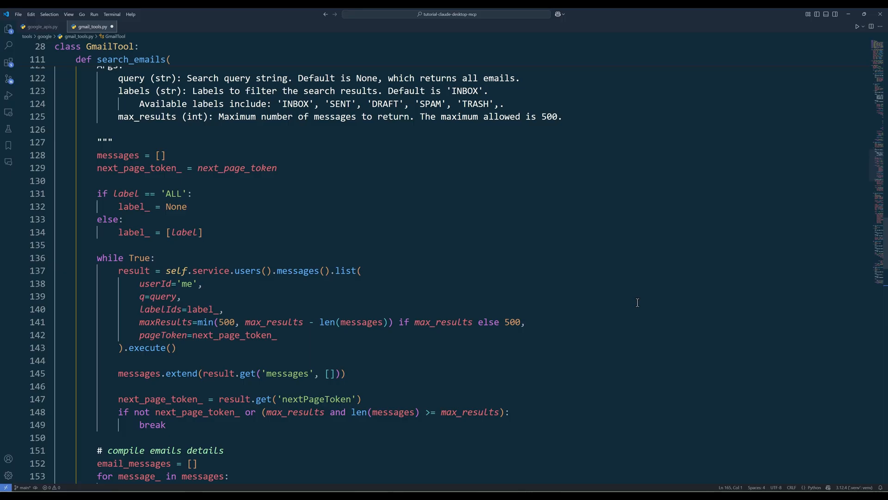
{"action": "scroll", "scroll_direction": "down", "scroll_amount": 3}
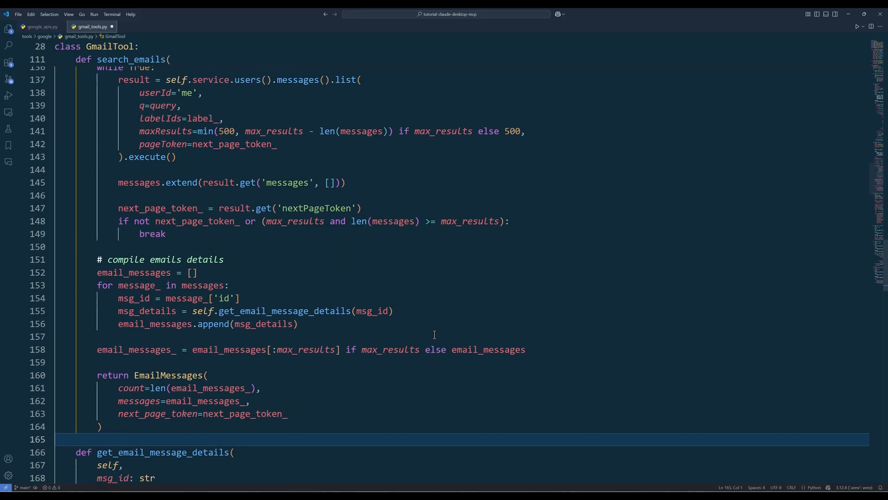
{"action": "mouse_move", "coordinate": [596, 376]}
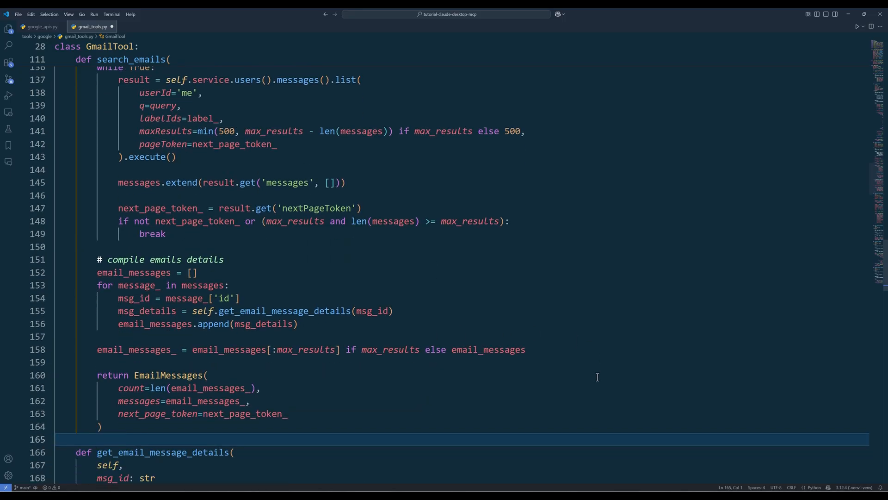
{"action": "scroll", "scroll_direction": "down", "scroll_amount": 3}
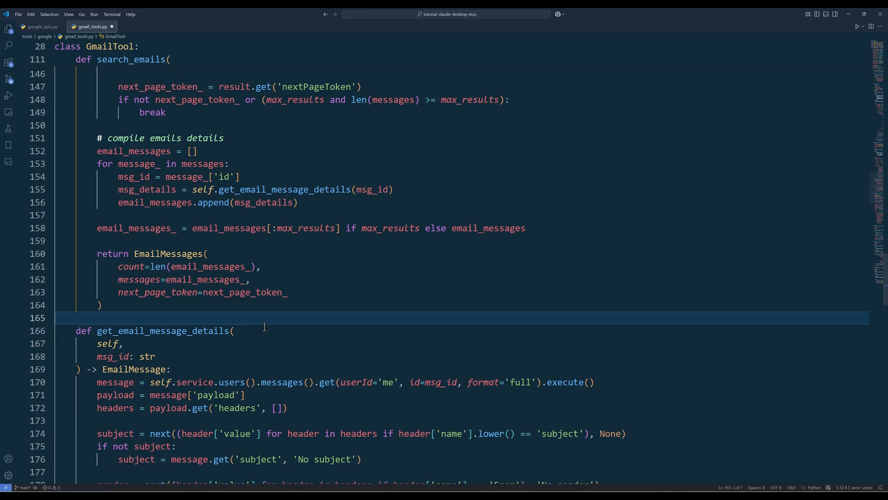
{"action": "scroll", "scroll_direction": "down", "scroll_amount": 3}
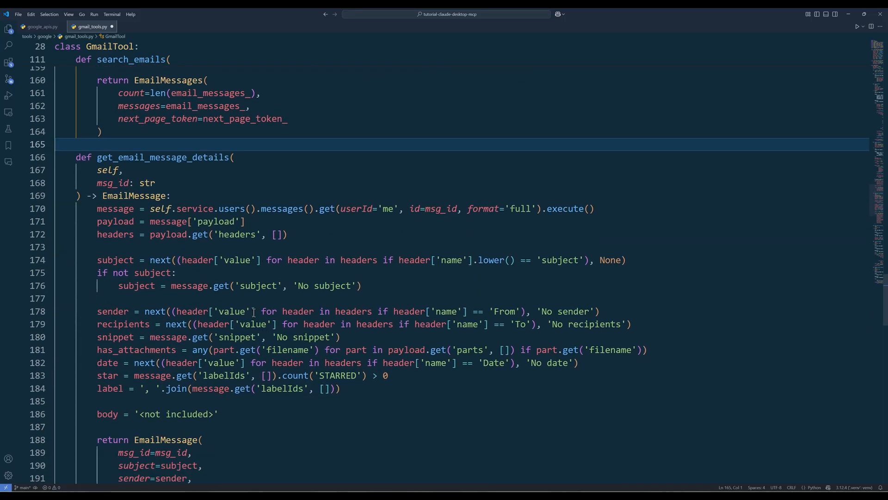
{"action": "mouse_move", "coordinate": [693, 370]}
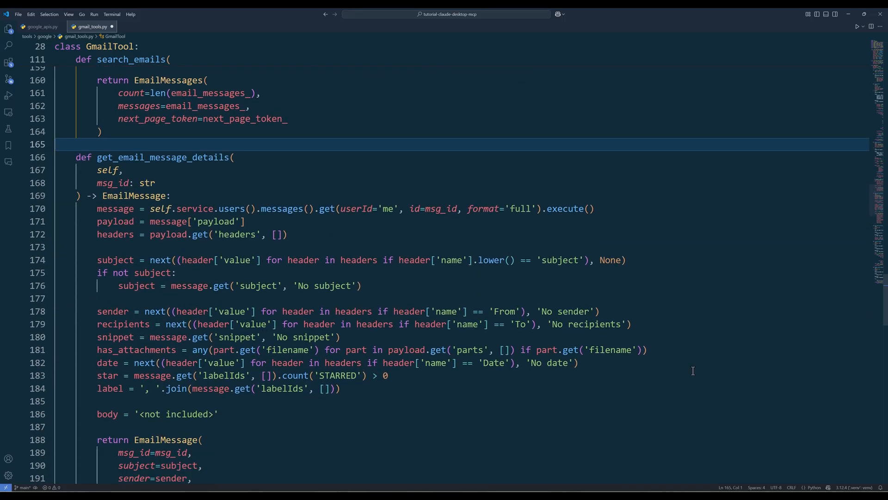
Step: Review get_email_message_body, _extract_body and delete_email_message error handling
{"action": "left_click", "coordinate": [340, 388]}
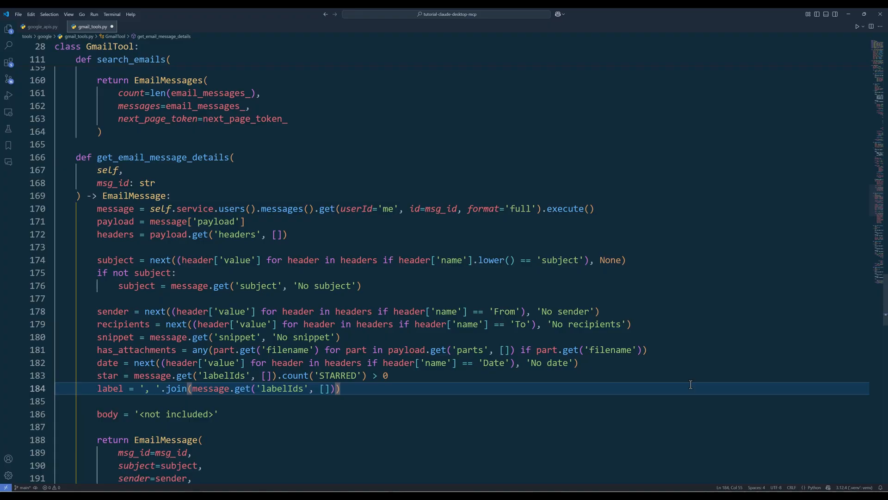
{"action": "mouse_move", "coordinate": [527, 418]}
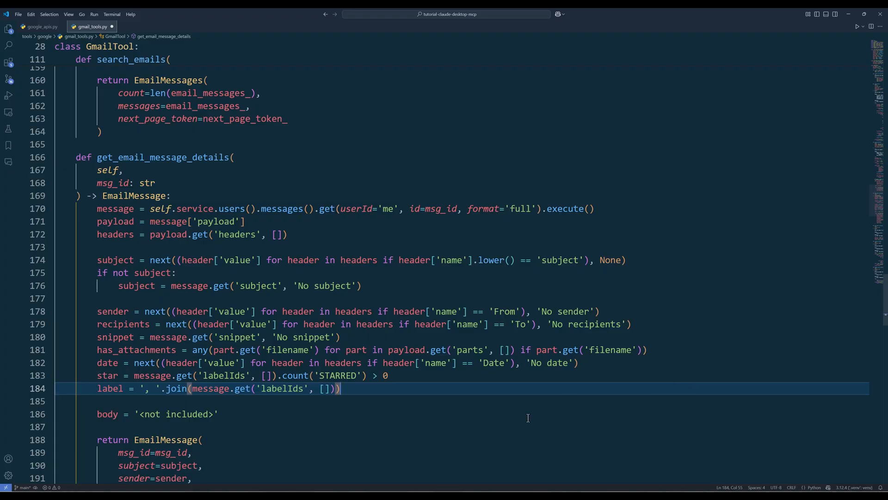
{"action": "scroll", "scroll_direction": "down", "scroll_amount": 3}
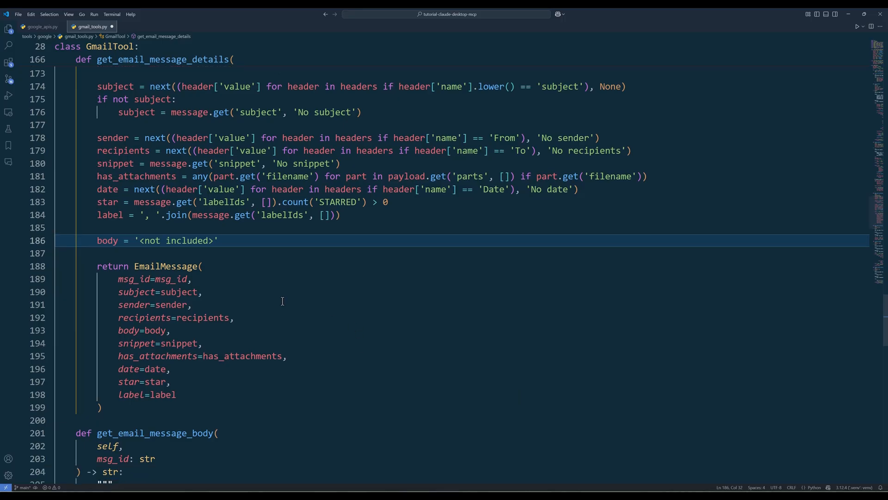
{"action": "scroll", "scroll_direction": "down", "scroll_amount": 3}
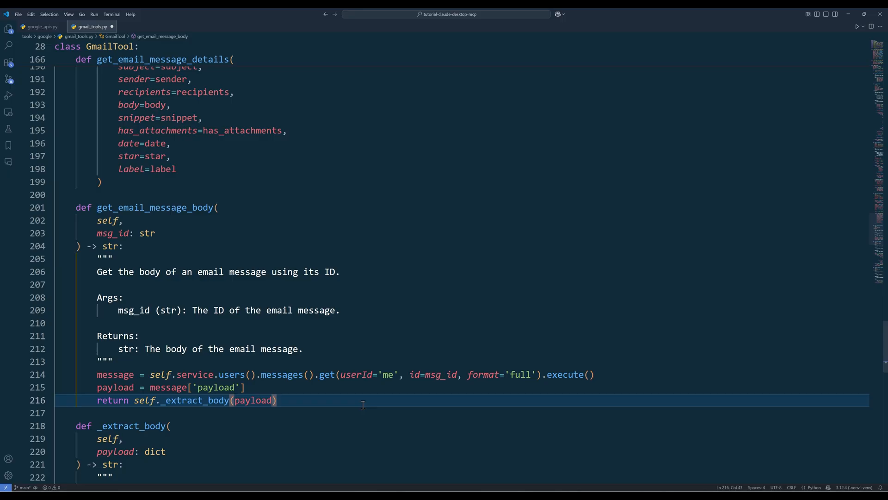
{"action": "scroll", "scroll_direction": "down", "scroll_amount": 3}
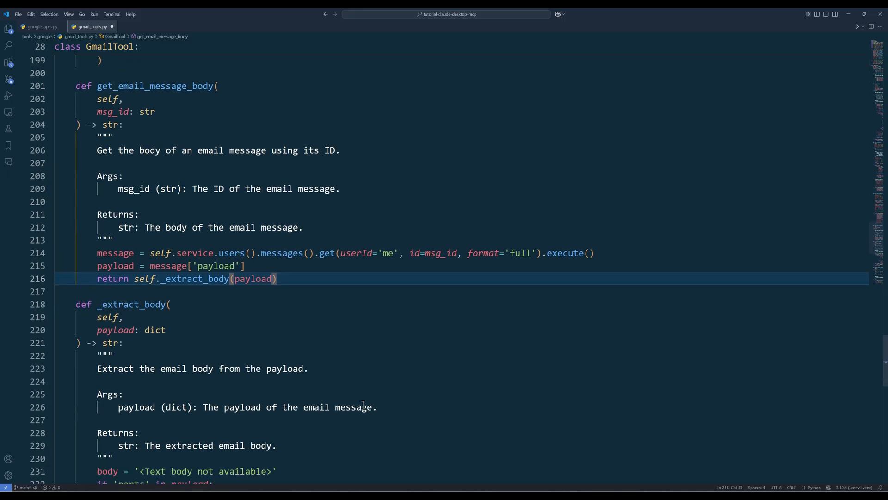
{"action": "scroll", "scroll_direction": "down", "scroll_amount": 3}
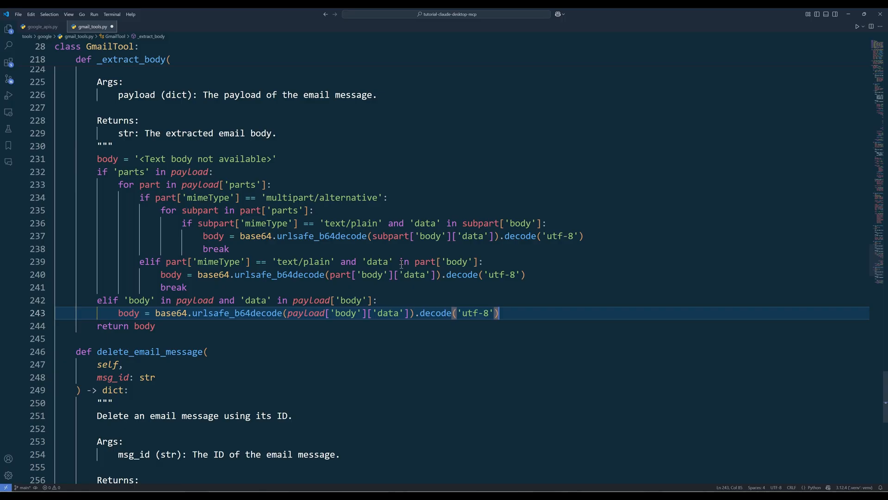
{"action": "scroll", "scroll_direction": "down", "scroll_amount": 3}
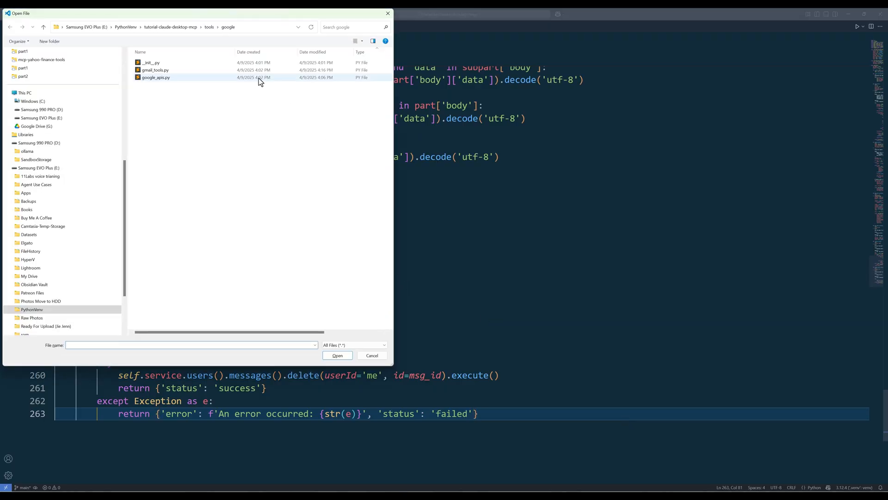
Step: Open __init__.py and add 'from .gmail_tools import GmailTool'
{"action": "double_click", "coordinate": [150, 63]}
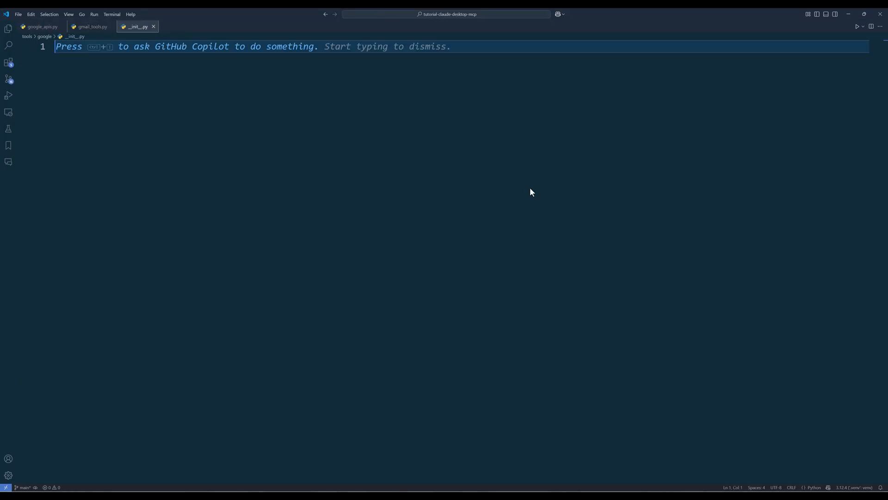
{"action": "type", "text": "from .gmail_tools import GmailTool"}
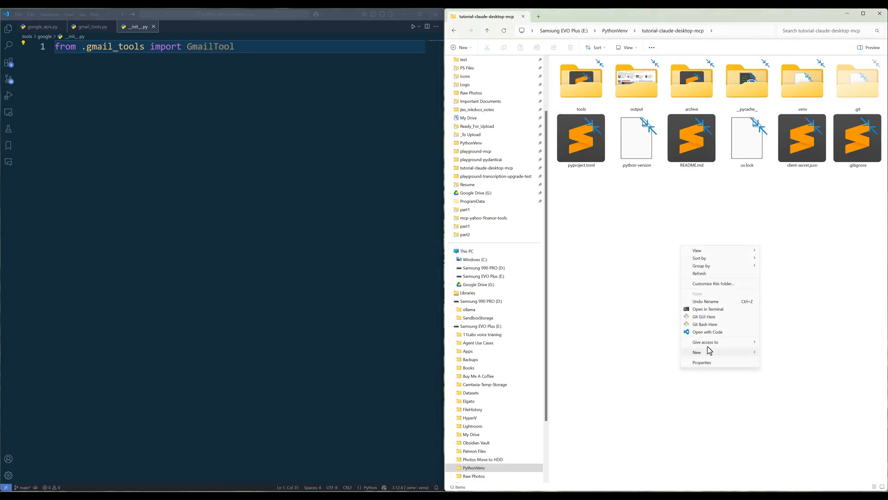
Step: Create a new file named mcp_gmail.py in the project folder, confirming the extension change
{"action": "left_click", "coordinate": [704, 351]}
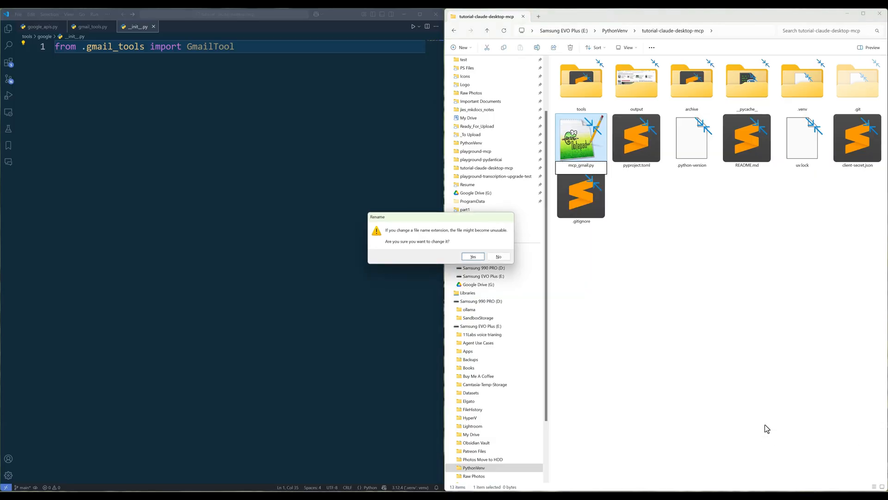
{"action": "left_click", "coordinate": [472, 256]}
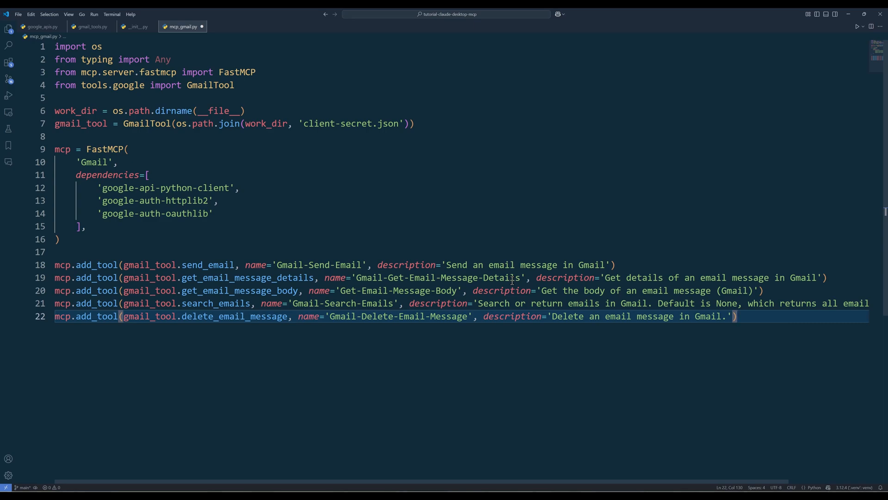
{"action": "mouse_move", "coordinate": [319, 245]}
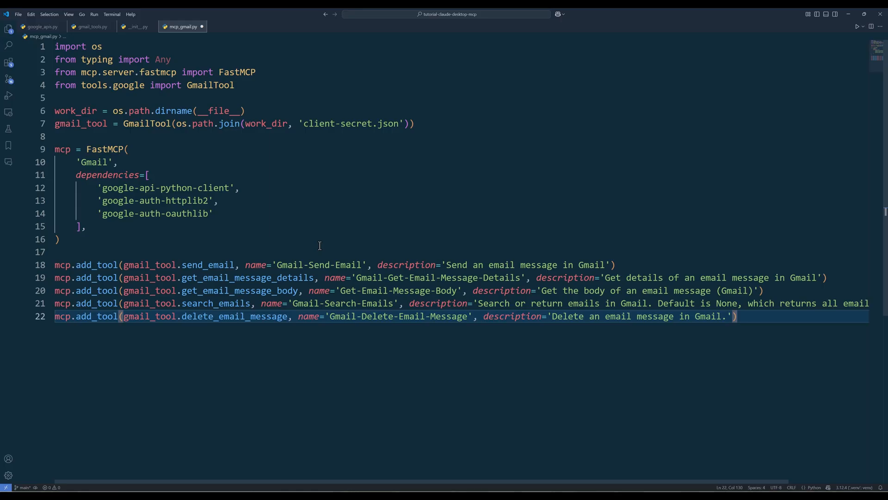
{"action": "mouse_move", "coordinate": [281, 153]}
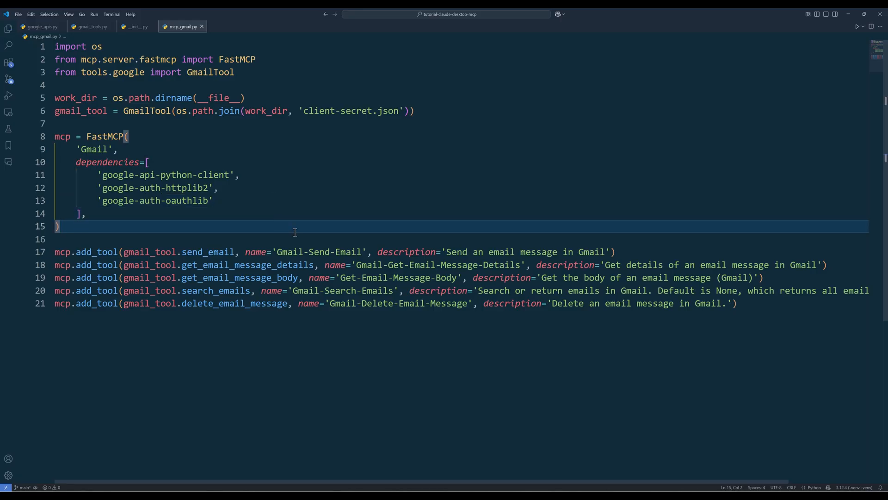
{"action": "mouse_move", "coordinate": [353, 389]}
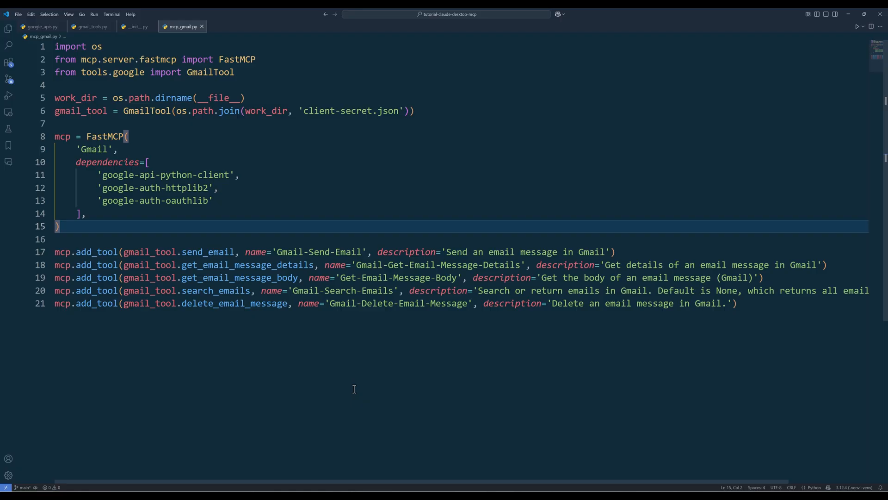
{"action": "mouse_move", "coordinate": [389, 423]}
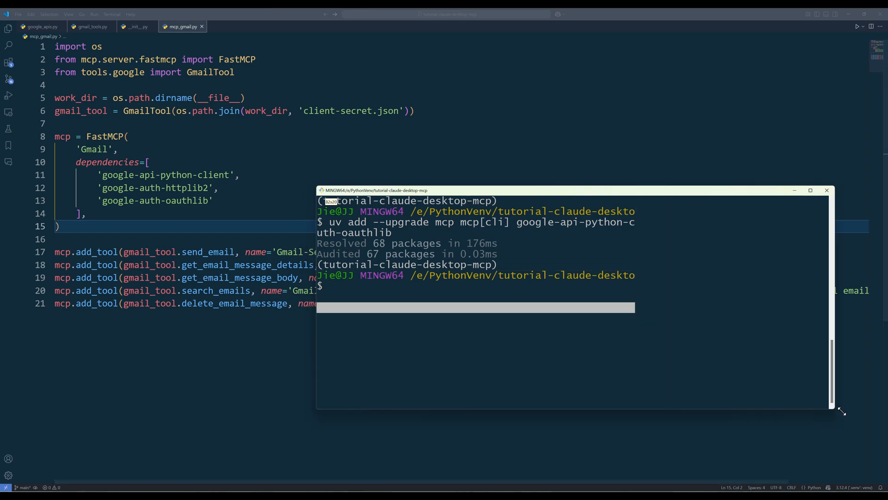
Step: Run 'mcp install mcp_gmail.py' in Git Bash to install the server
{"action": "type", "text": "mcp i"}
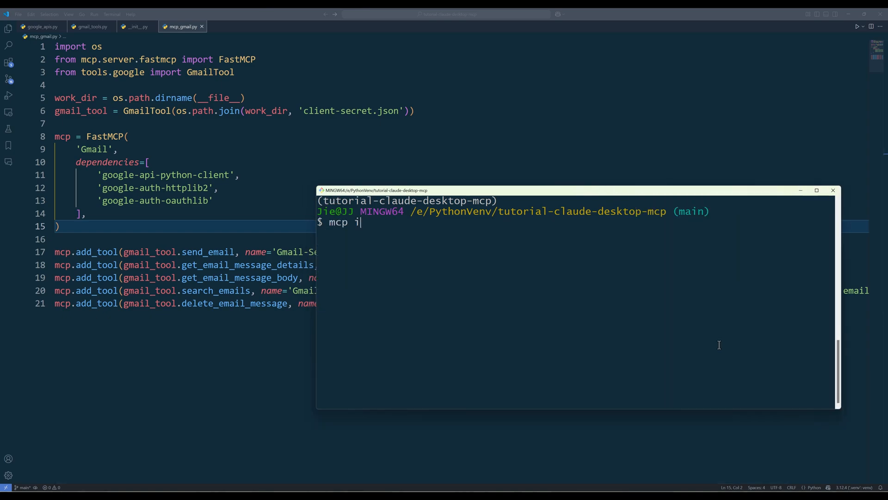
{"action": "type", "text": "nstall mcp_gmail.py"}
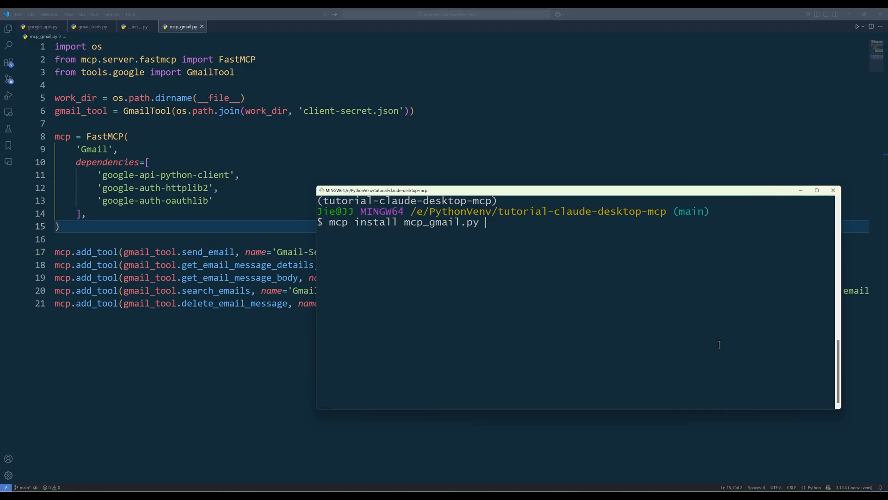
{"action": "key", "text": "Return"}
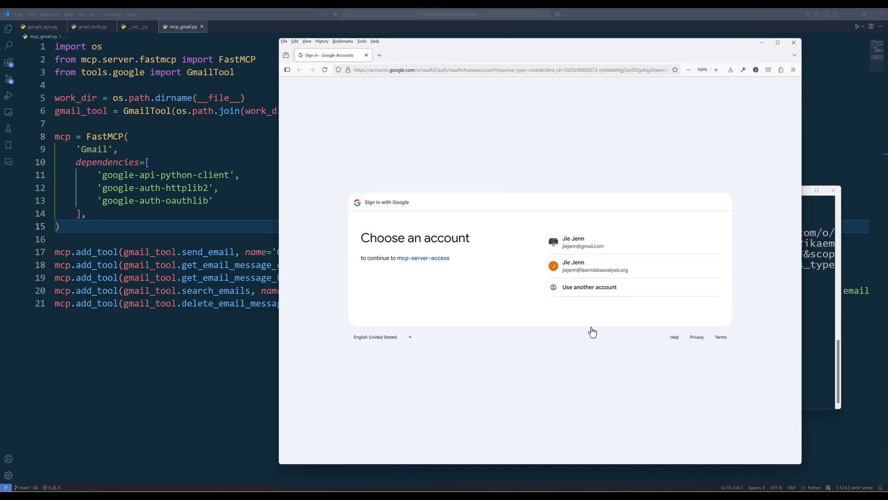
{"action": "mouse_move", "coordinate": [595, 335]}
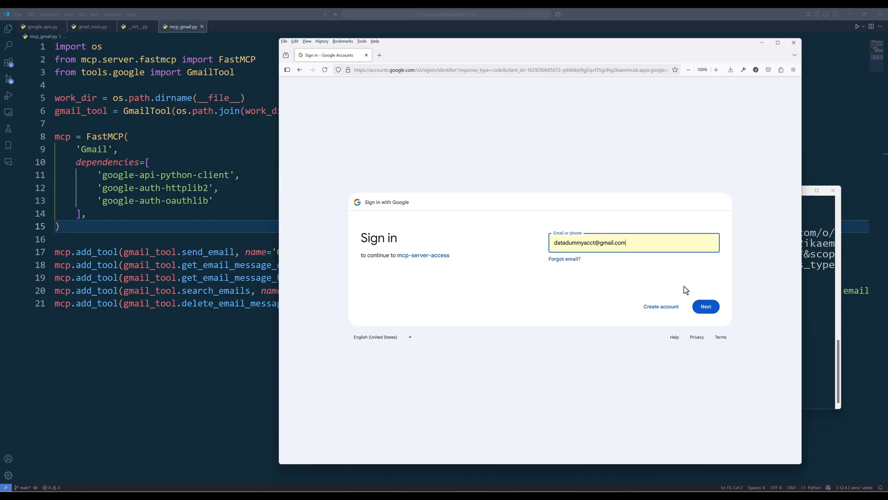
Step: Sign in with the passkey, continue past the unverified-app warning and grant mcp-server-access access to Gmail
{"action": "left_click", "coordinate": [704, 307]}
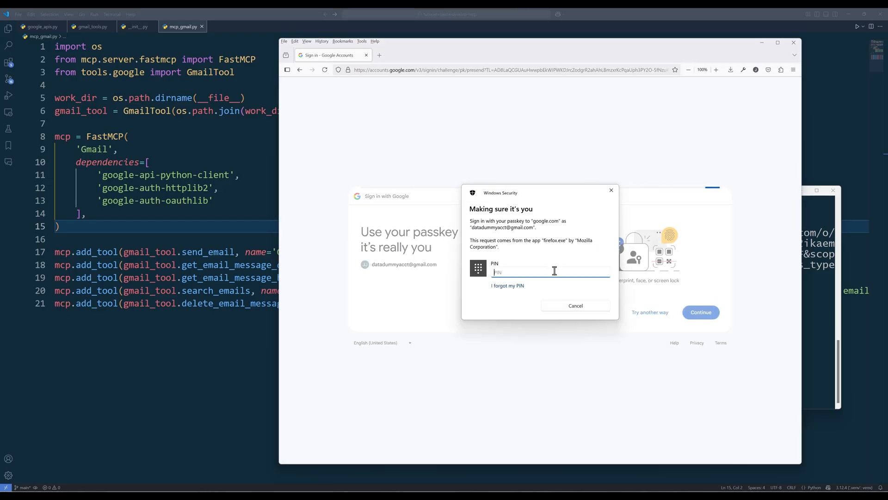
{"action": "left_click", "coordinate": [575, 306]}
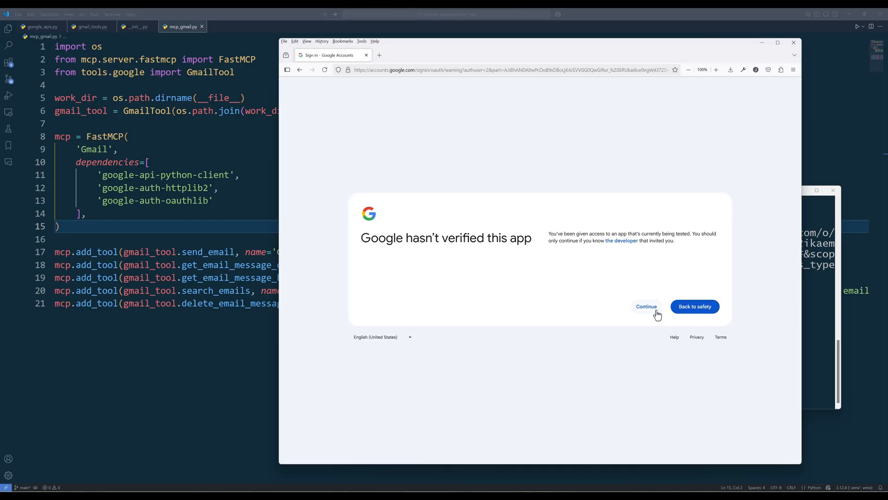
{"action": "left_click", "coordinate": [646, 307]}
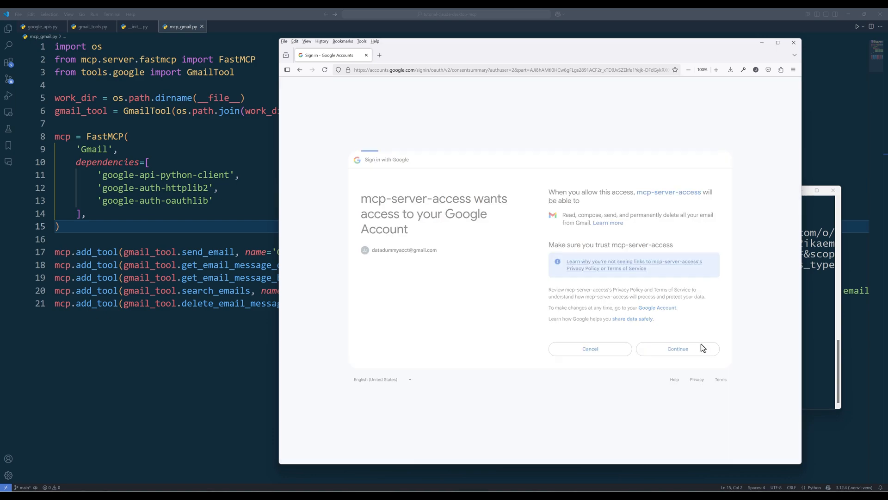
{"action": "left_click", "coordinate": [677, 348]}
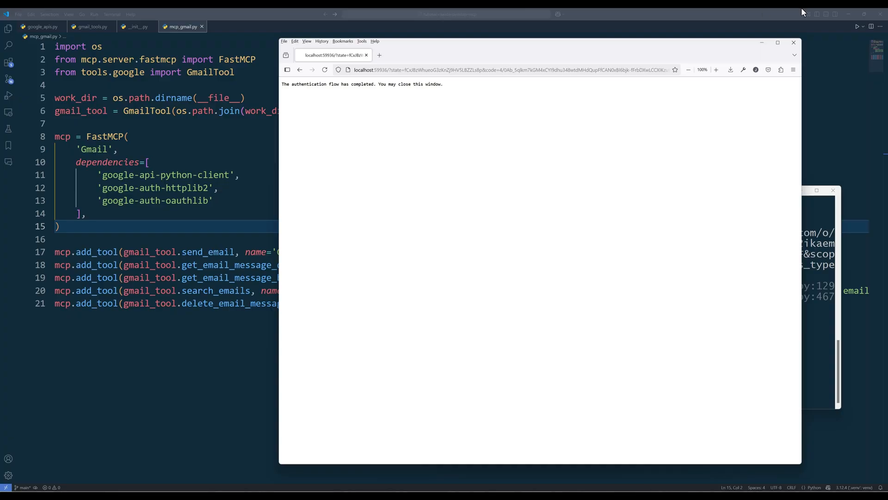
{"action": "left_click", "coordinate": [793, 42]}
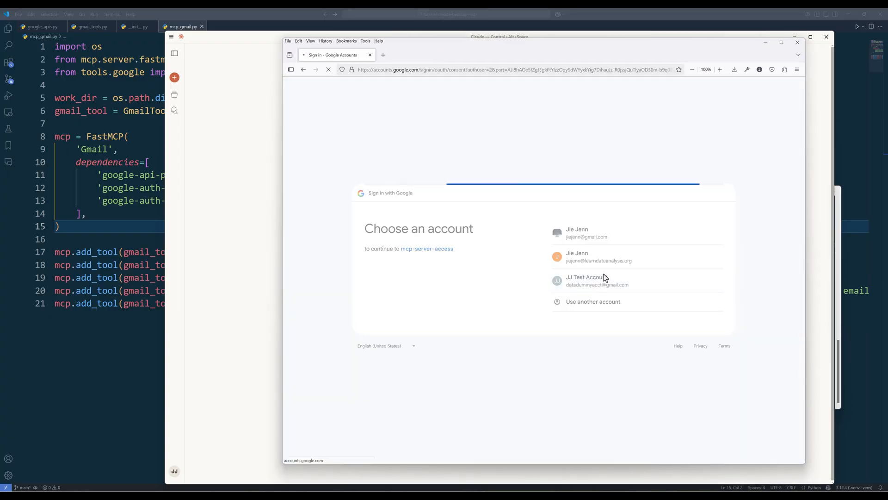
Step: Pick the test account, then check the Available MCP tools list for the new Gmail tools
{"action": "left_click", "coordinate": [597, 280]}
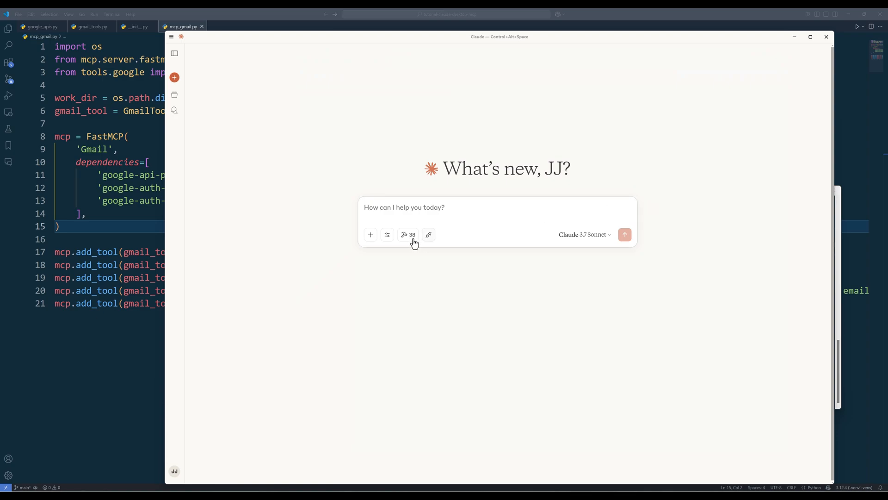
{"action": "left_click", "coordinate": [407, 235]}
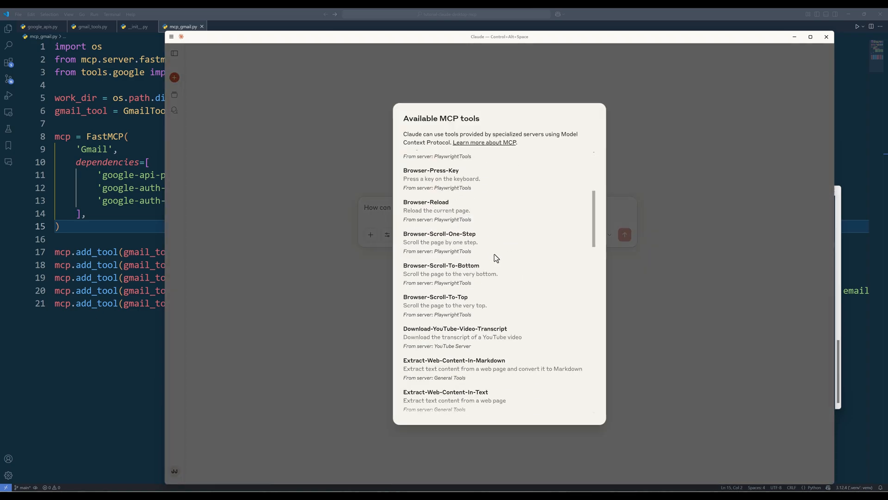
{"action": "scroll", "scroll_direction": "down", "scroll_amount": 3}
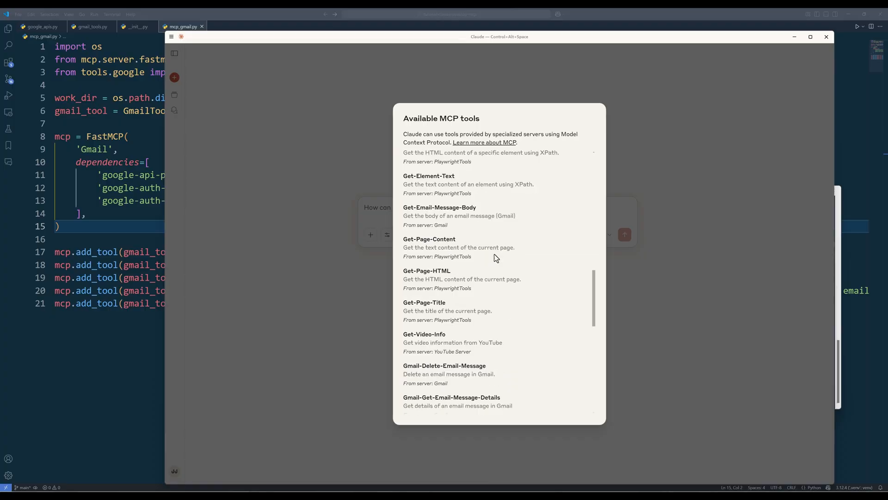
{"action": "scroll", "scroll_direction": "down", "scroll_amount": 3}
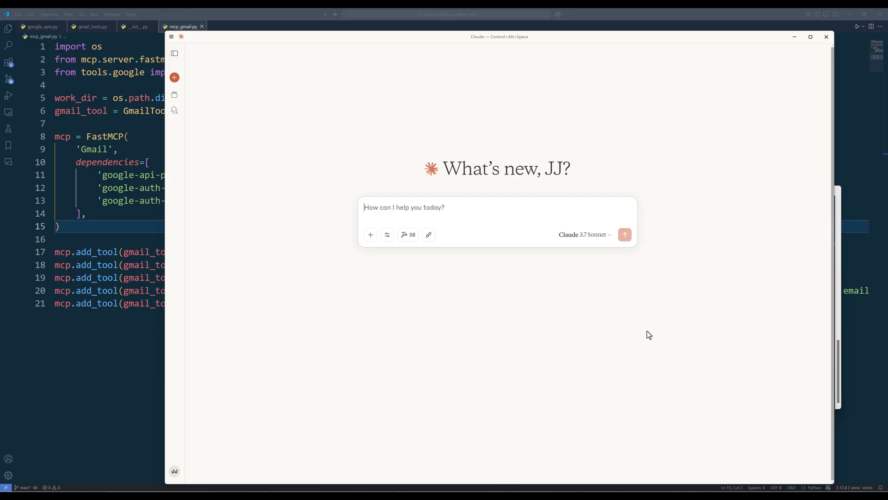
{"action": "mouse_move", "coordinate": [172, 40]}
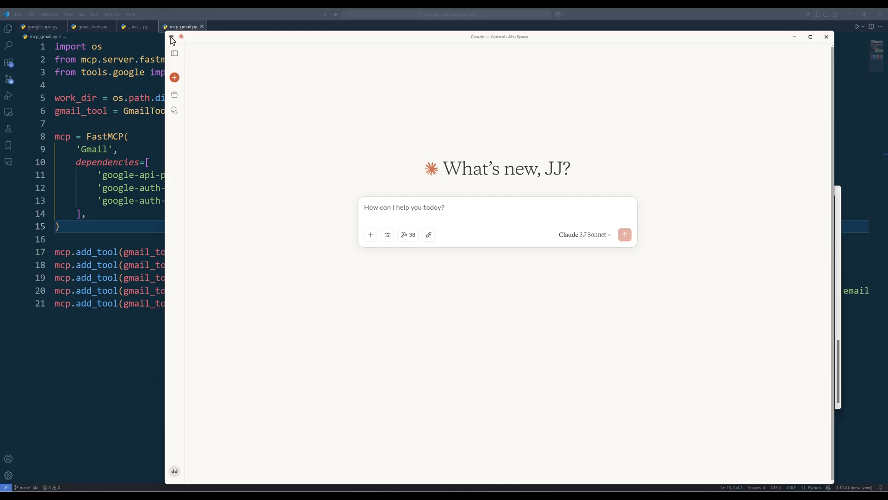
{"action": "mouse_move", "coordinate": [238, 60]}
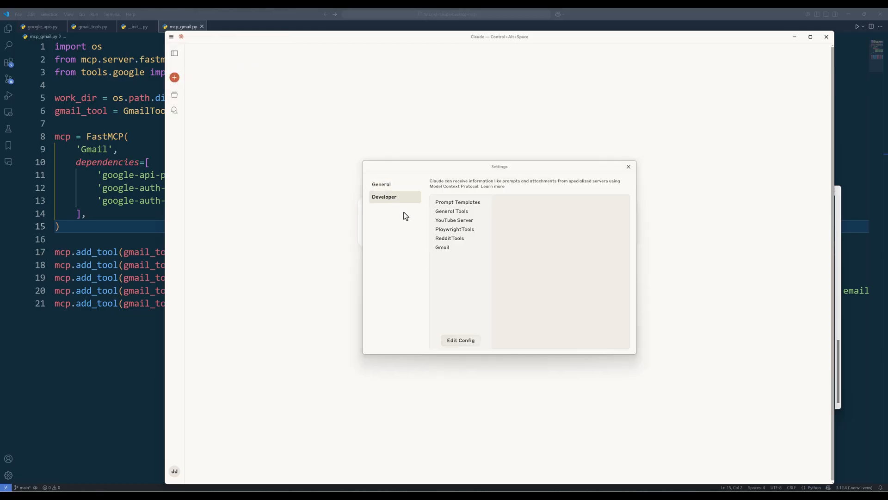
Step: Reveal the Gmail server's config and move up to the Local application data folder
{"action": "left_click", "coordinate": [442, 247]}
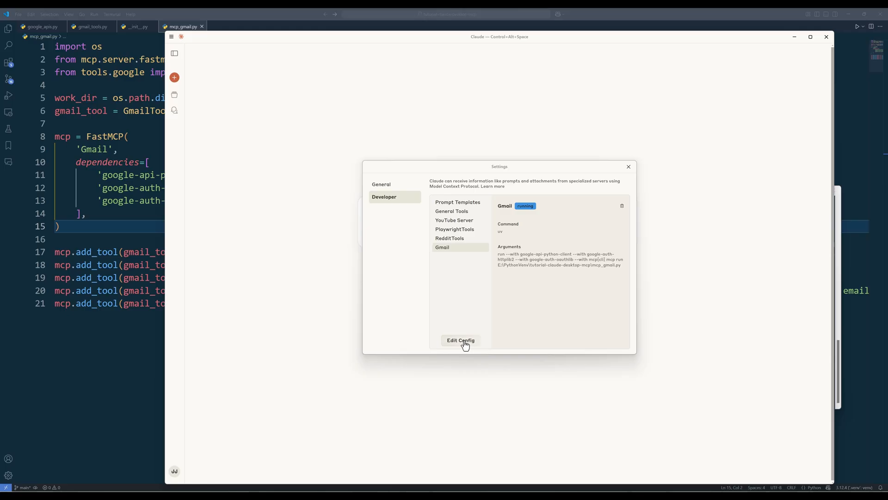
{"action": "left_click", "coordinate": [461, 340]}
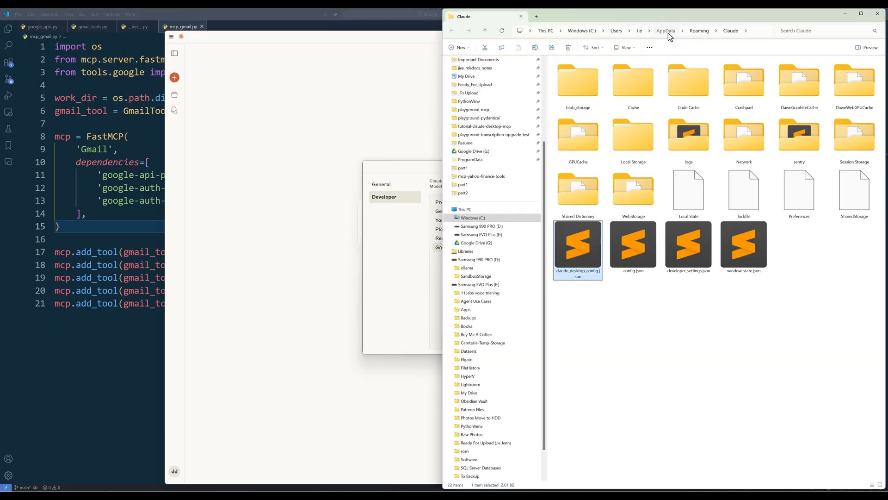
{"action": "left_click", "coordinate": [666, 30]}
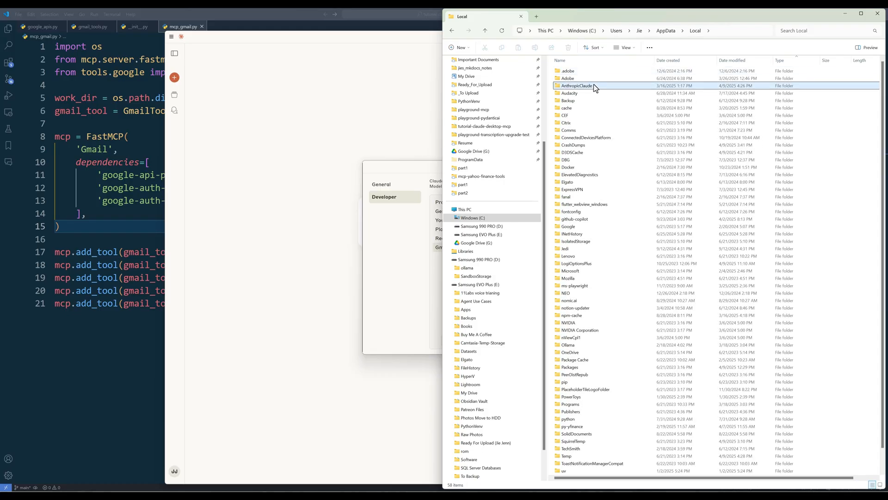
Step: Browse into AnthropicClaude\app-0.9.2\token files to find the Gmail token file
{"action": "double_click", "coordinate": [575, 85]}
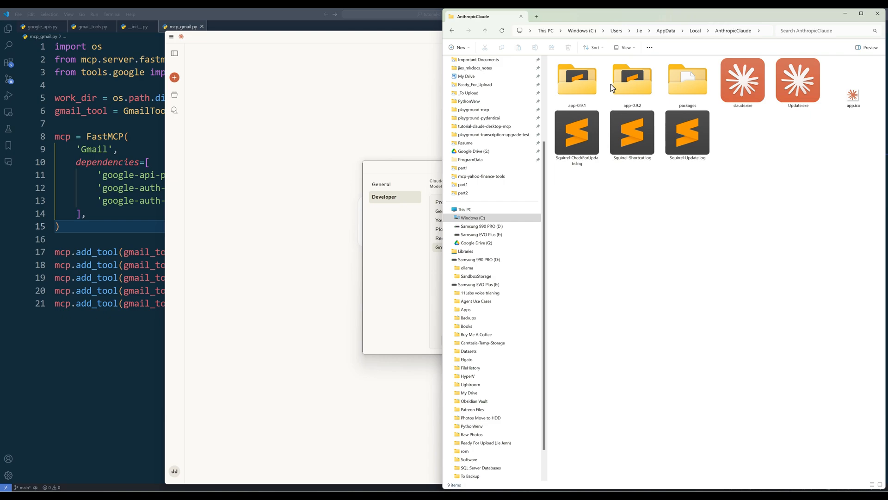
{"action": "left_click", "coordinate": [631, 79]}
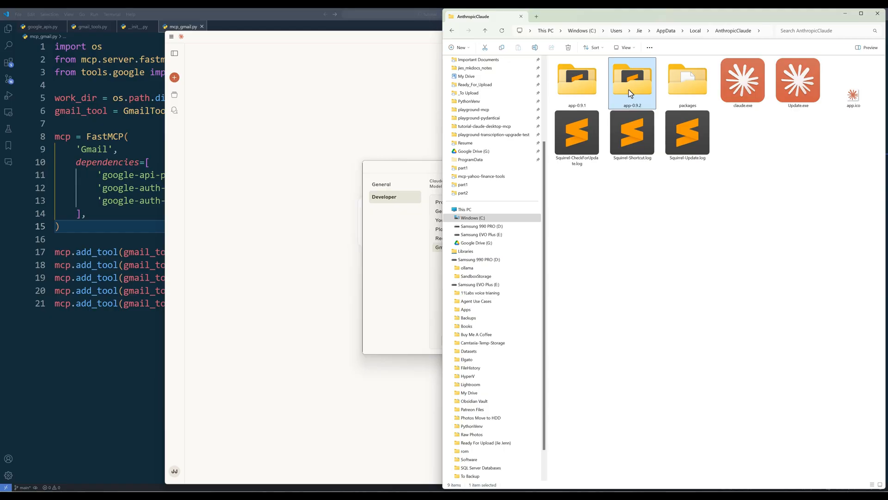
{"action": "double_click", "coordinate": [631, 79]}
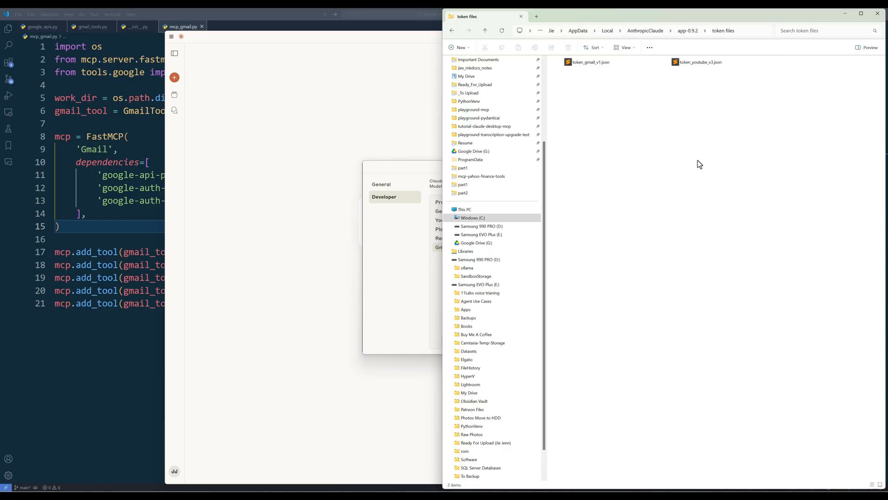
{"action": "left_click", "coordinate": [571, 78]}
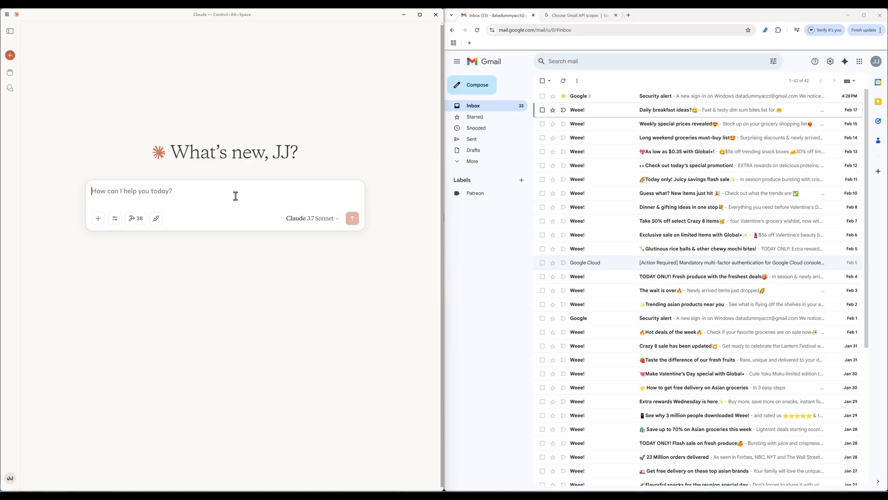
Step: Ask Claude to send a test email, which arrives in the Gmail inbox as Test Email
{"action": "type", "text": "Send a test emo"}
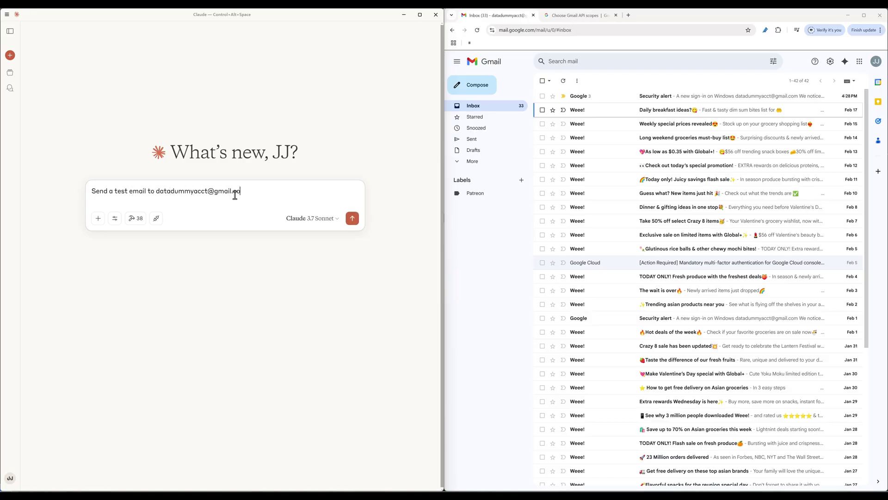
{"action": "left_click", "coordinate": [352, 218]}
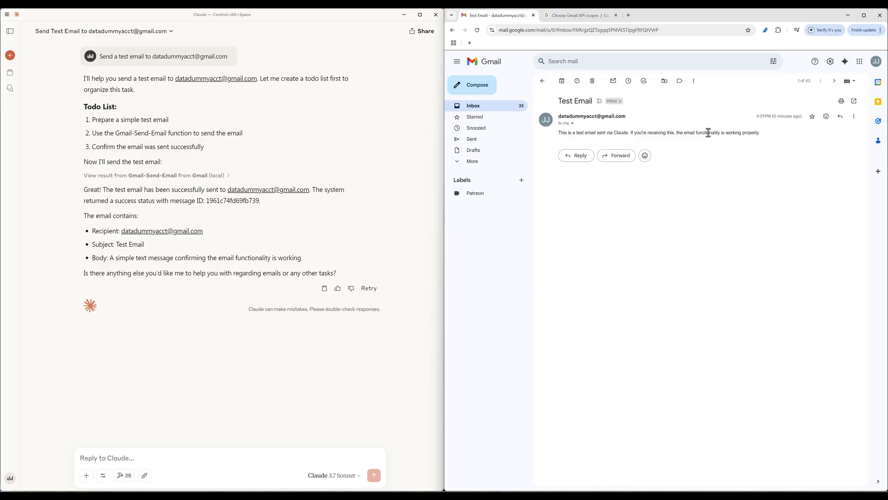
{"action": "mouse_move", "coordinate": [727, 154]}
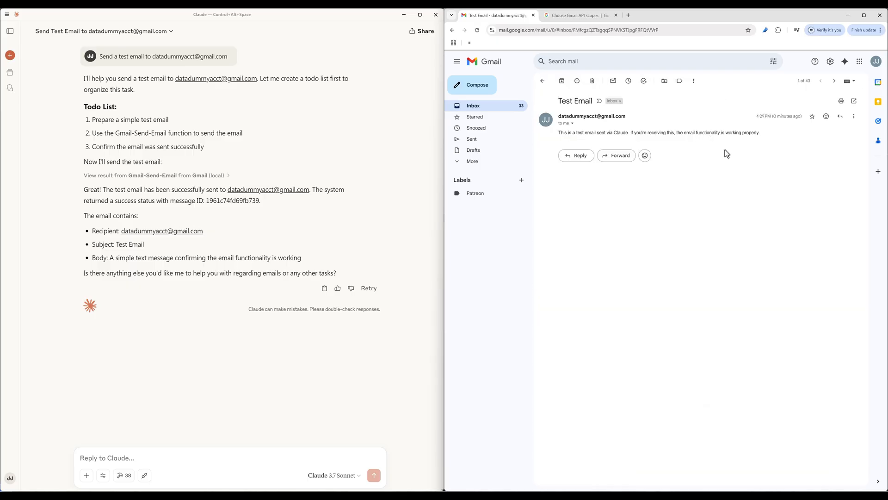
{"action": "mouse_move", "coordinate": [378, 382]}
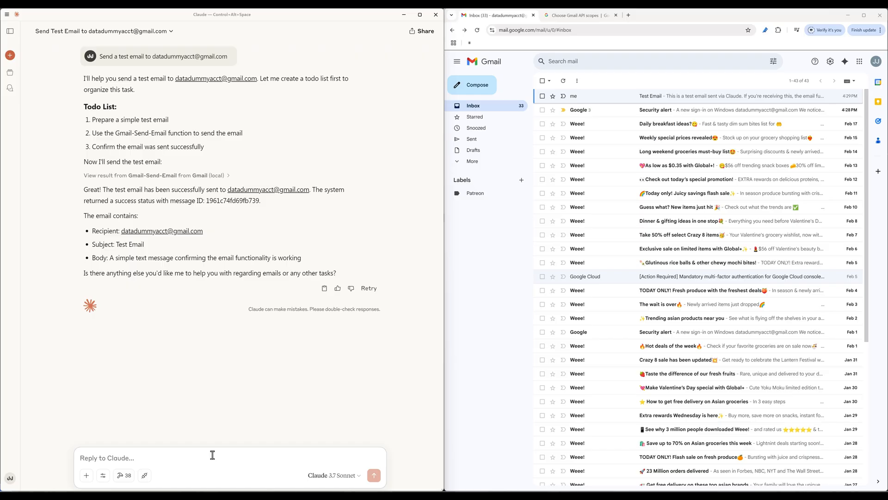
Step: Ask Claude to summarize the last Weee email, then delete it, allowing the delete tool once
{"action": "type", "text": "Pull my last email from Weee"}
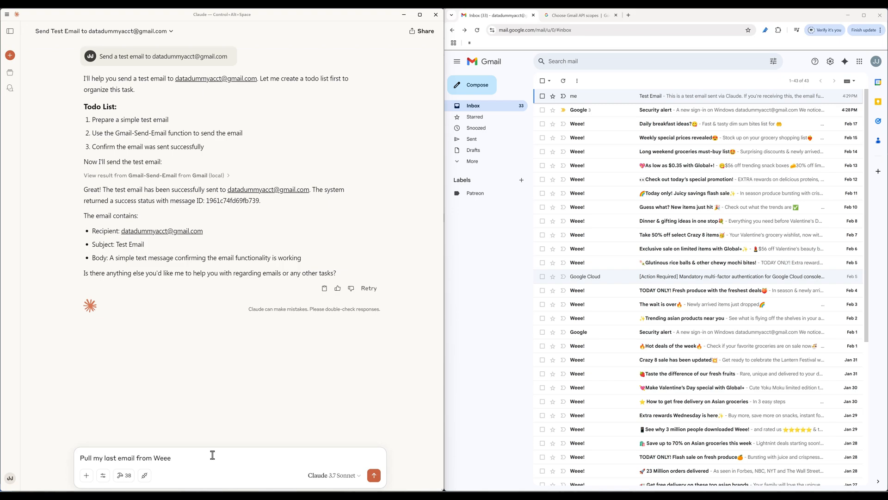
{"action": "type", "text": "and tell me what"}
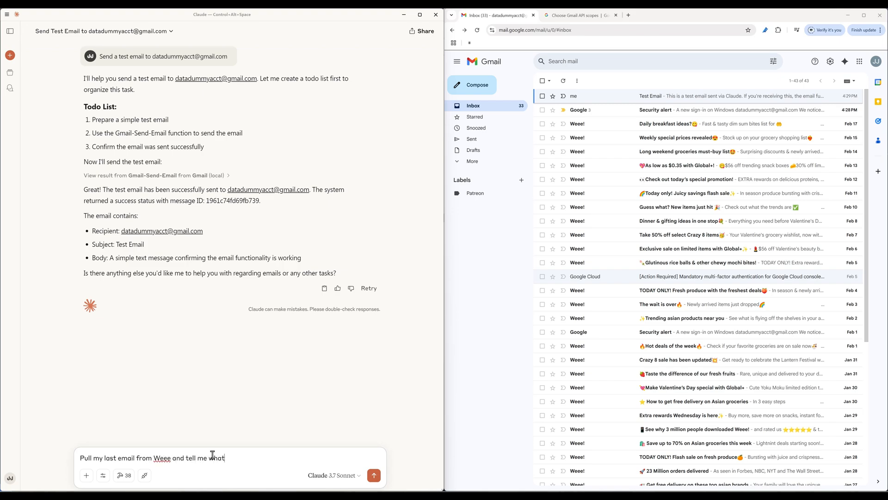
{"action": "left_click", "coordinate": [373, 475]}
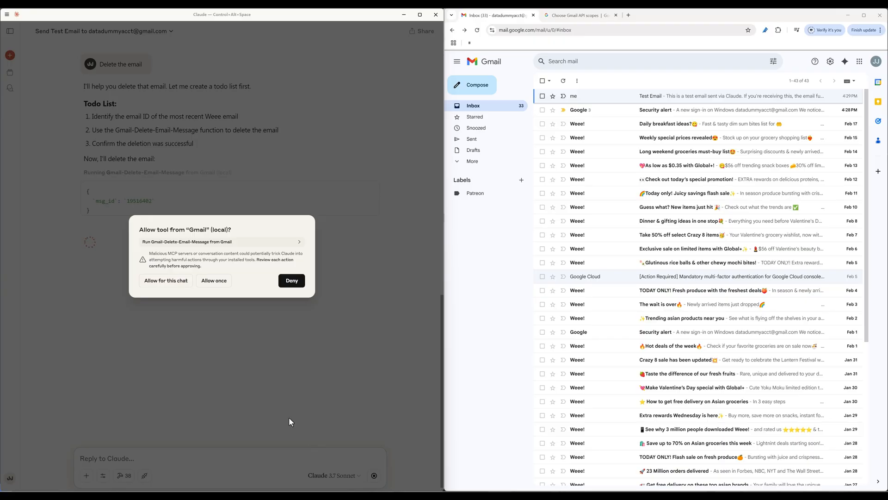
{"action": "left_click", "coordinate": [213, 280]}
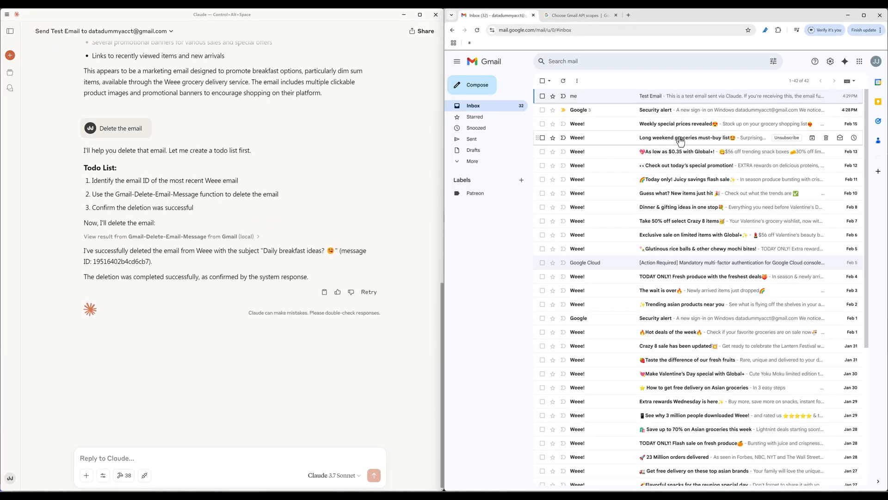
{"action": "mouse_move", "coordinate": [830, 159]}
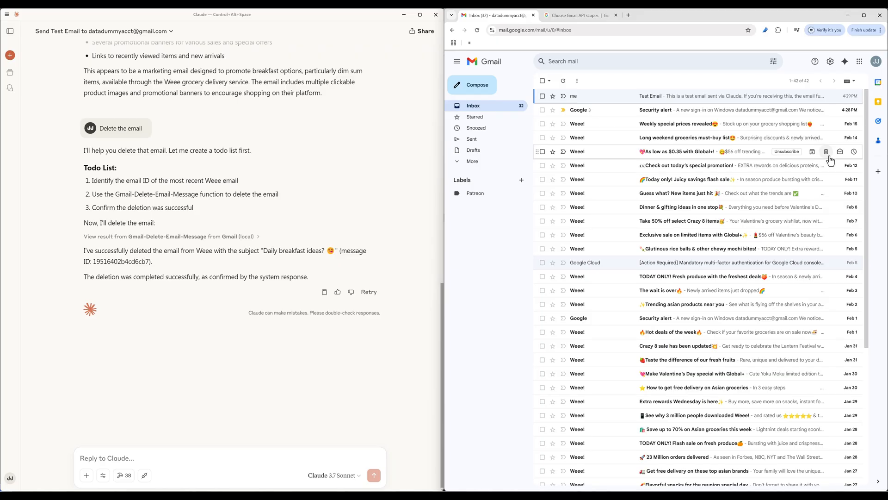